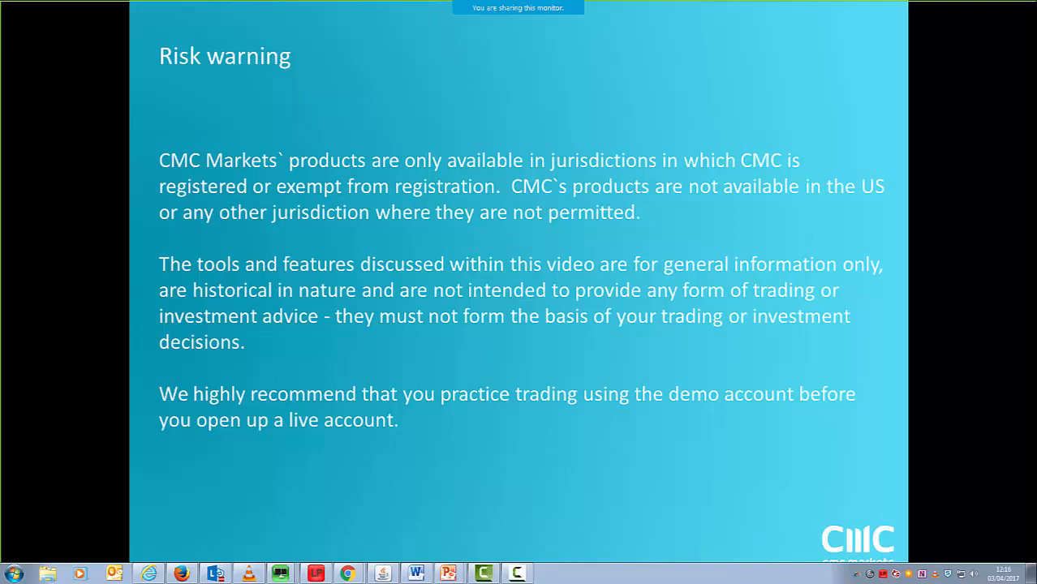
pyautogui.moveTo(595, 283)
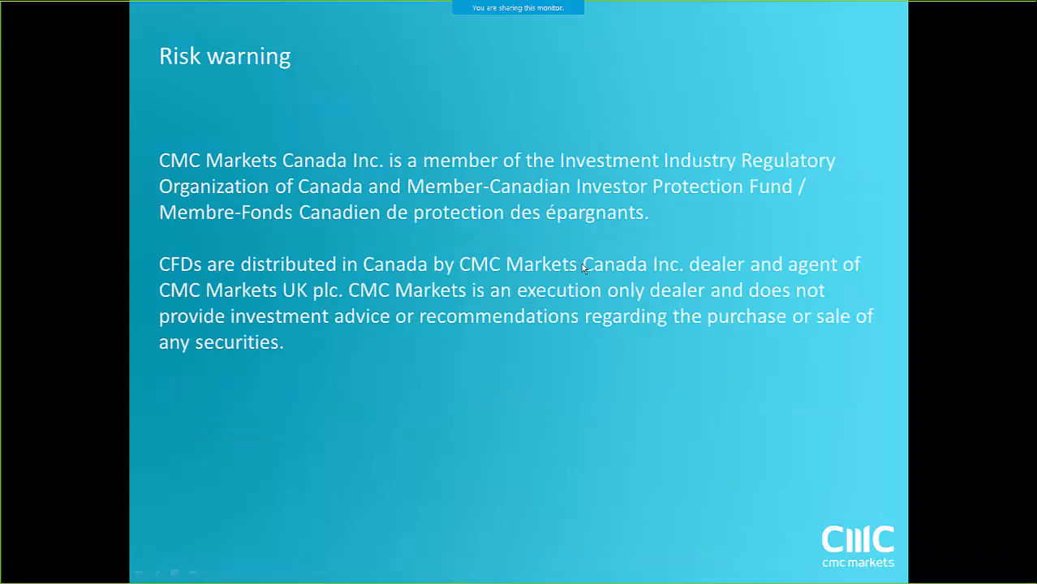
pyautogui.moveTo(583, 290)
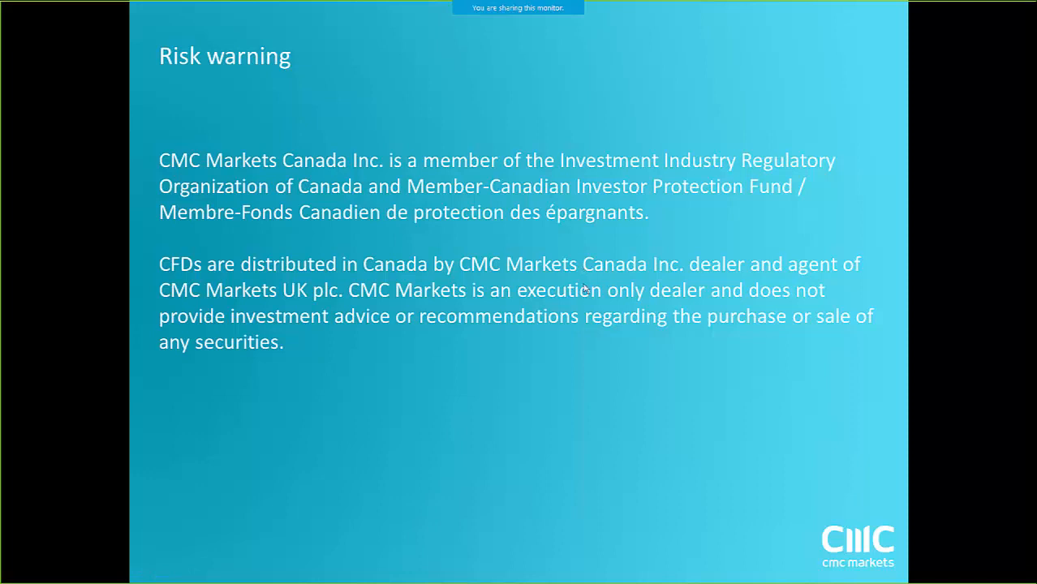
pyautogui.moveTo(490, 273)
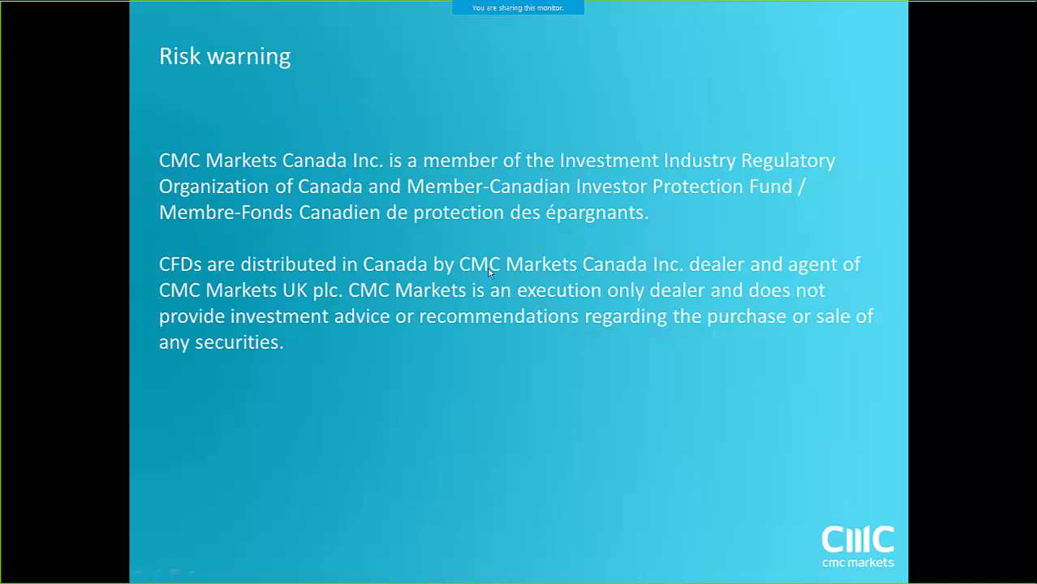
pyautogui.moveTo(471, 274)
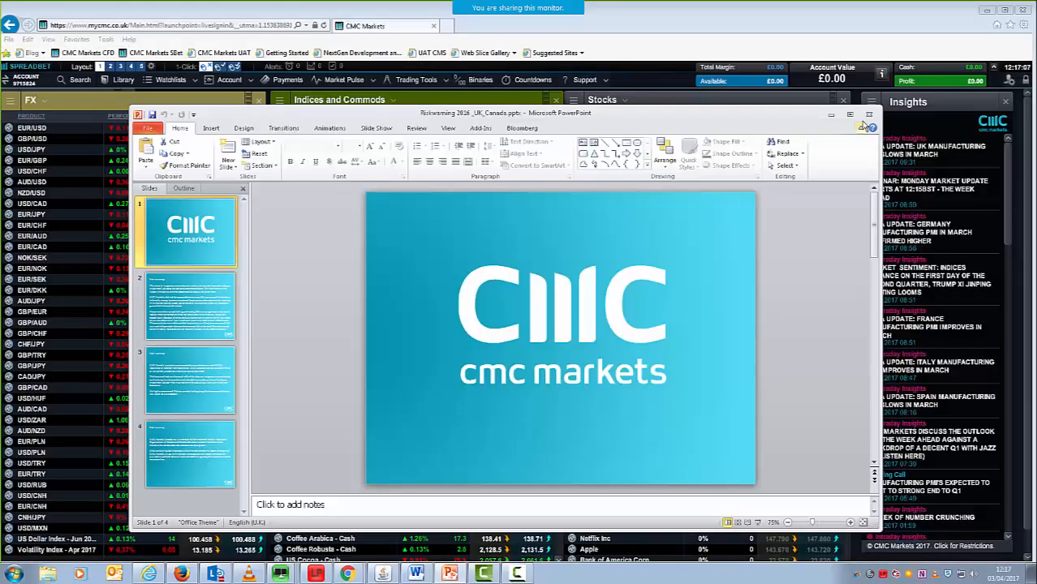
# Step: Put the PowerPoint presentation away so the trading platform is visible
pyautogui.click(870, 113)
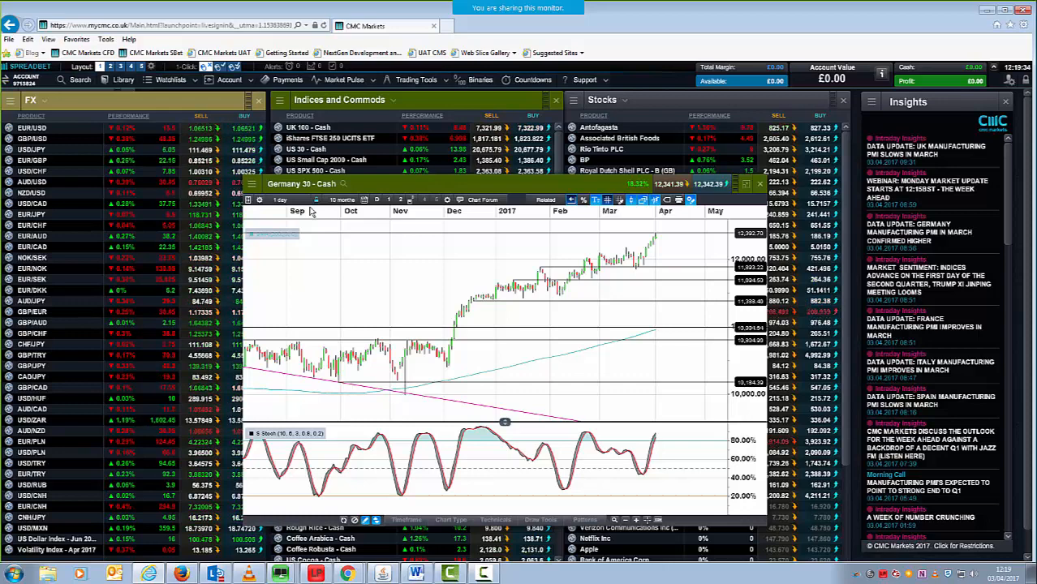
# Step: Switch Germany 30 to a longer multi-year interval, then back to recent daily candles
pyautogui.click(283, 199)
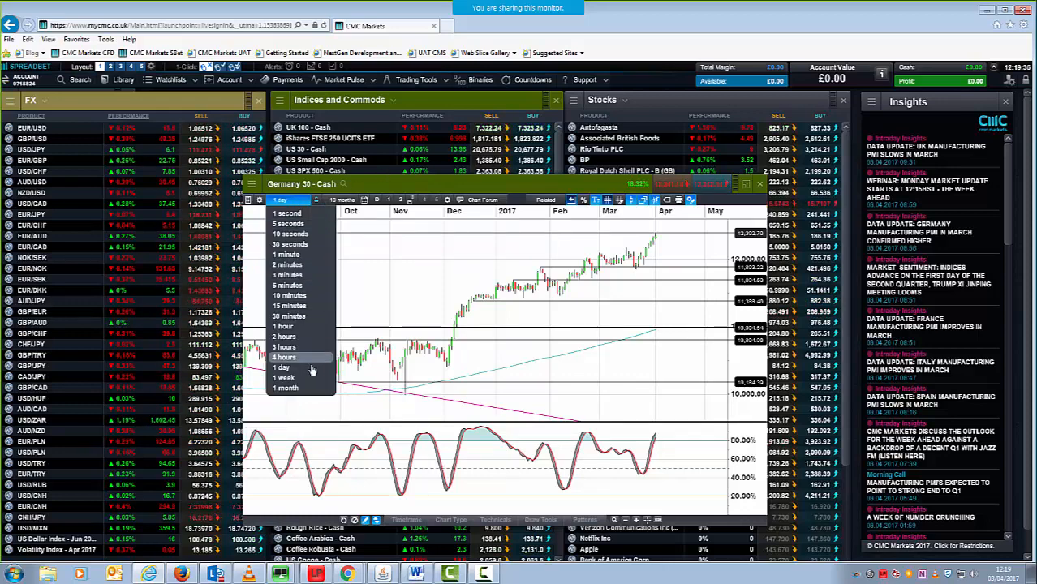
pyautogui.click(284, 377)
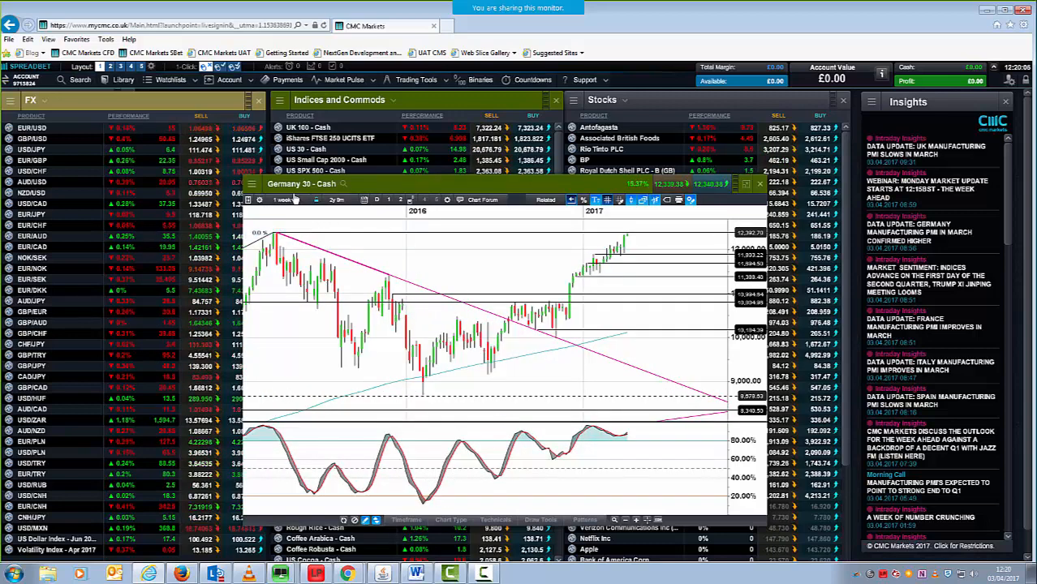
pyautogui.click(289, 199)
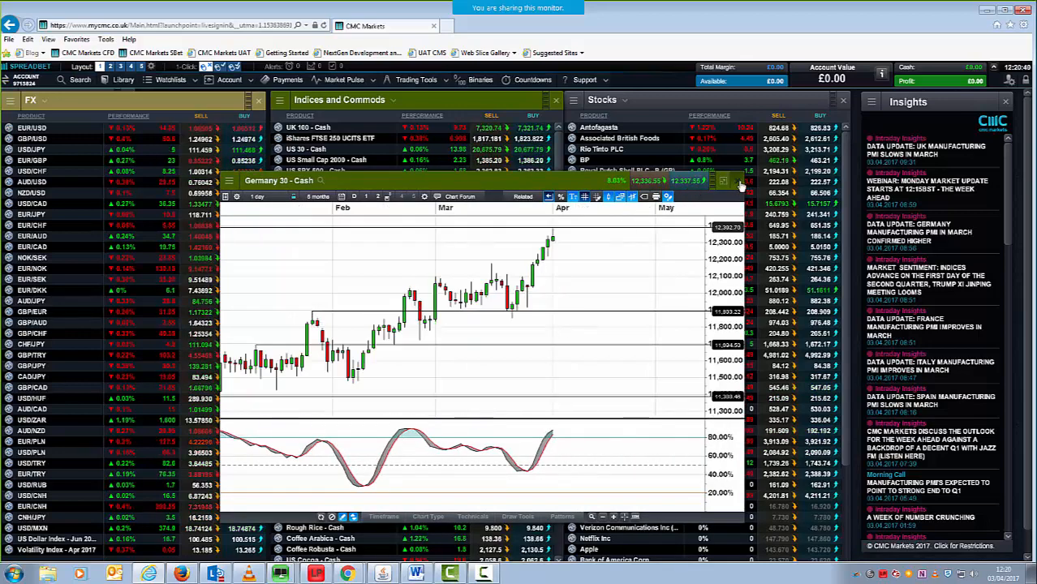
# Step: Close Germany 30 and chart EUR/USD from the FX watchlist over a longer period
pyautogui.click(741, 180)
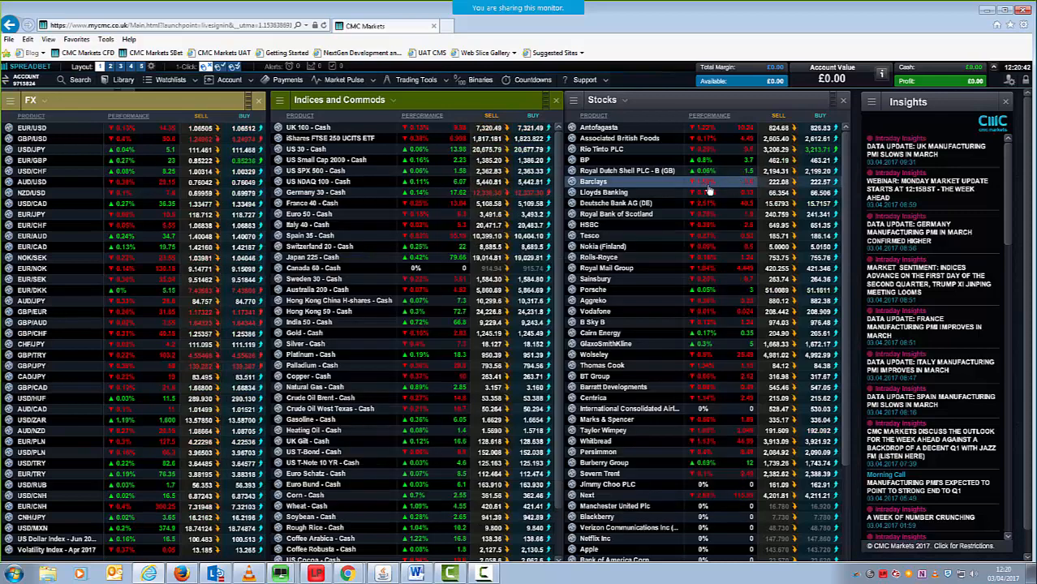
pyautogui.rightClick(32, 138)
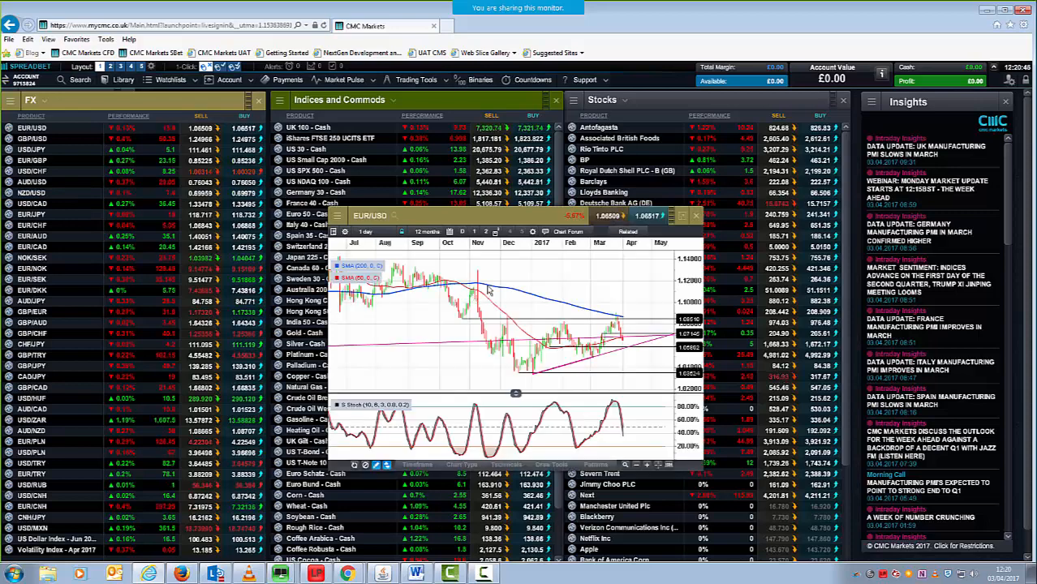
pyautogui.click(364, 232)
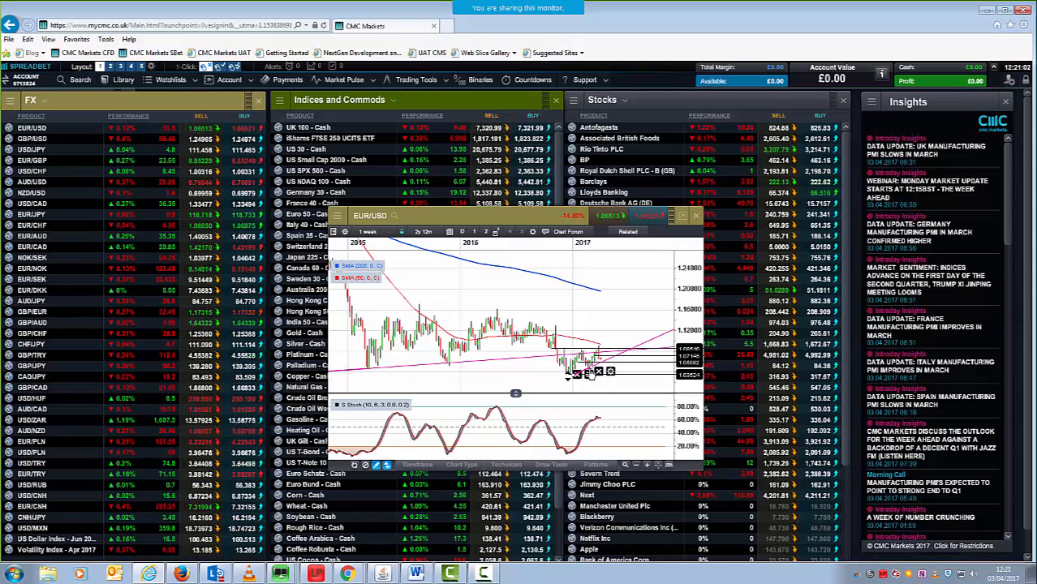
pyautogui.moveTo(572, 383)
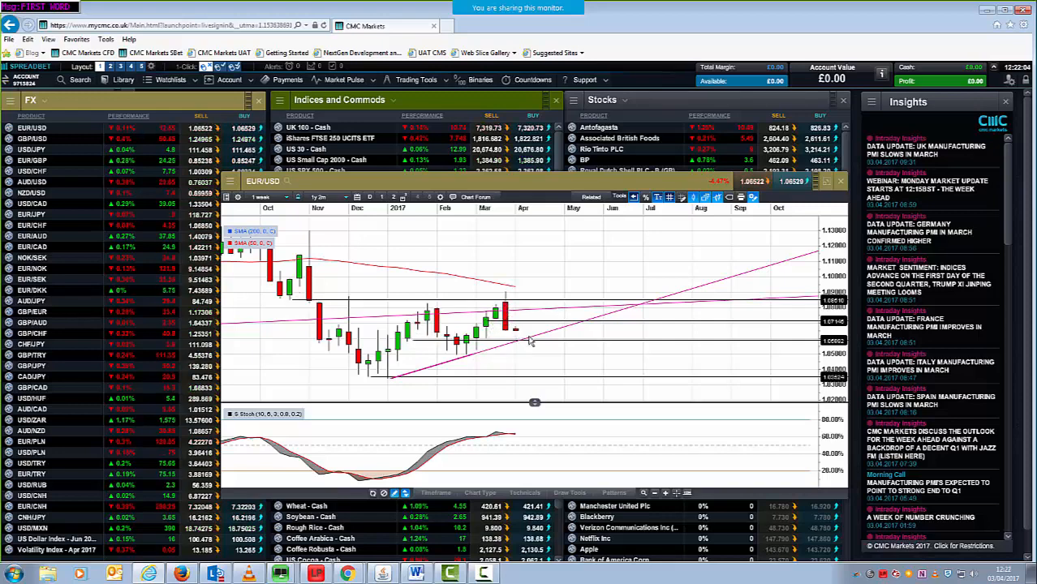
pyautogui.click(268, 198)
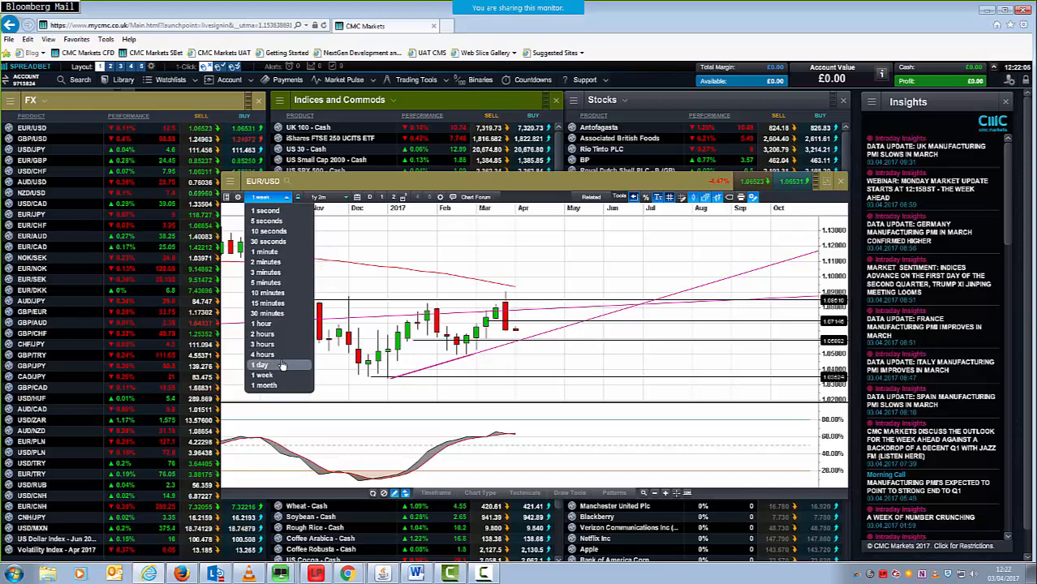
pyautogui.click(259, 364)
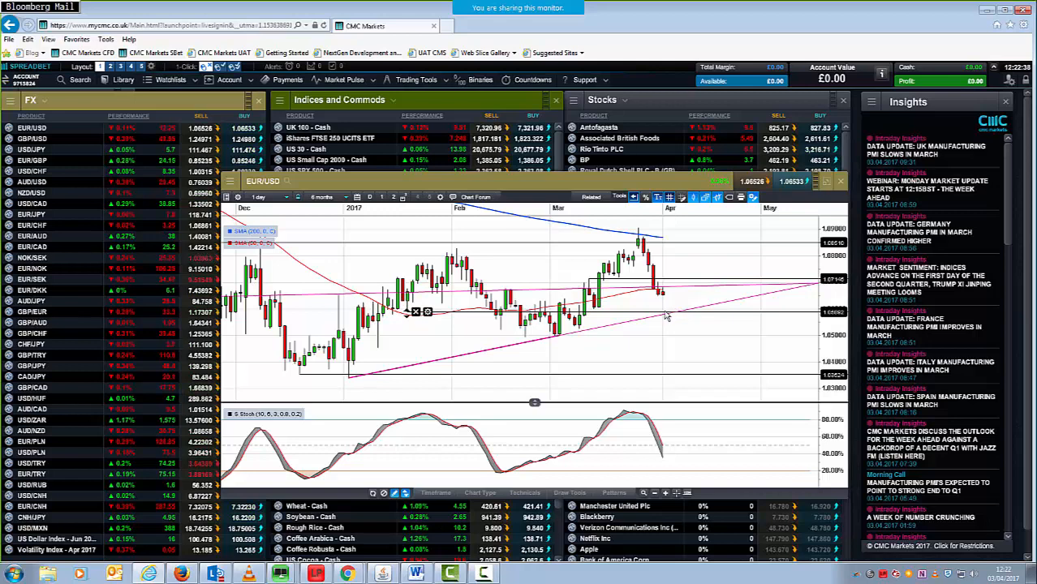
pyautogui.click(268, 198)
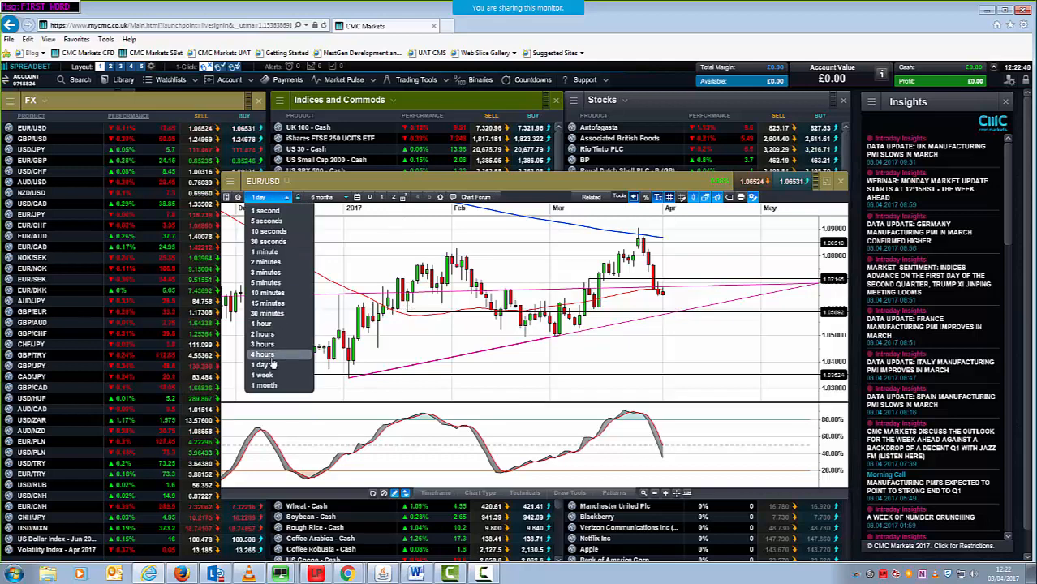
pyautogui.click(263, 354)
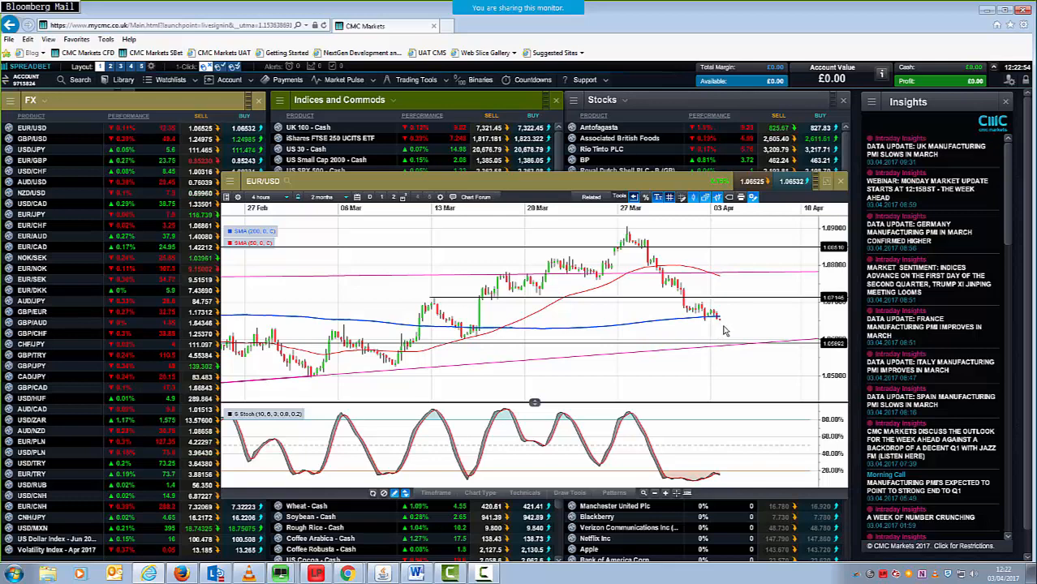
pyautogui.moveTo(715, 478)
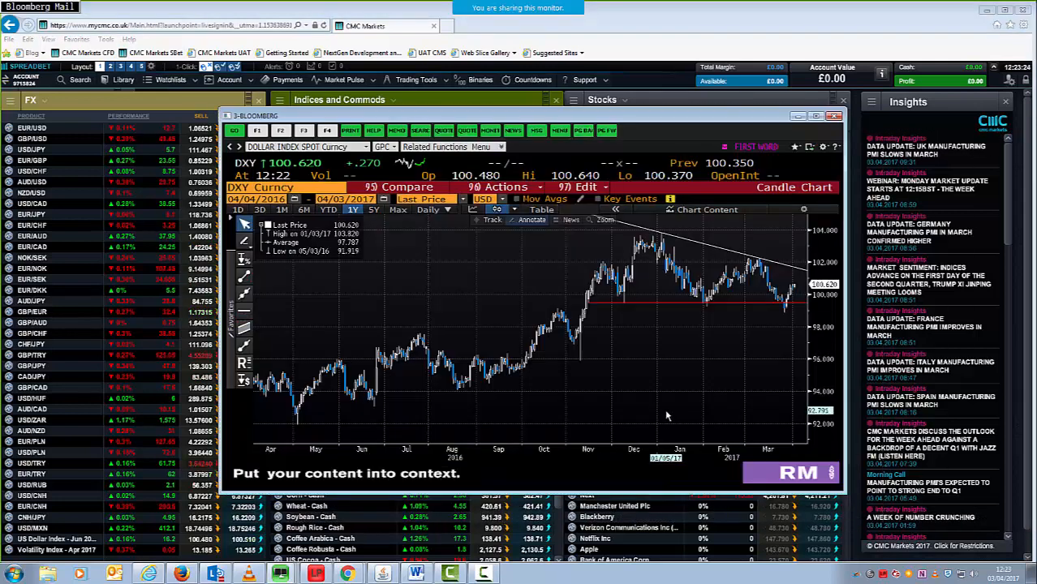
pyautogui.moveTo(705, 244)
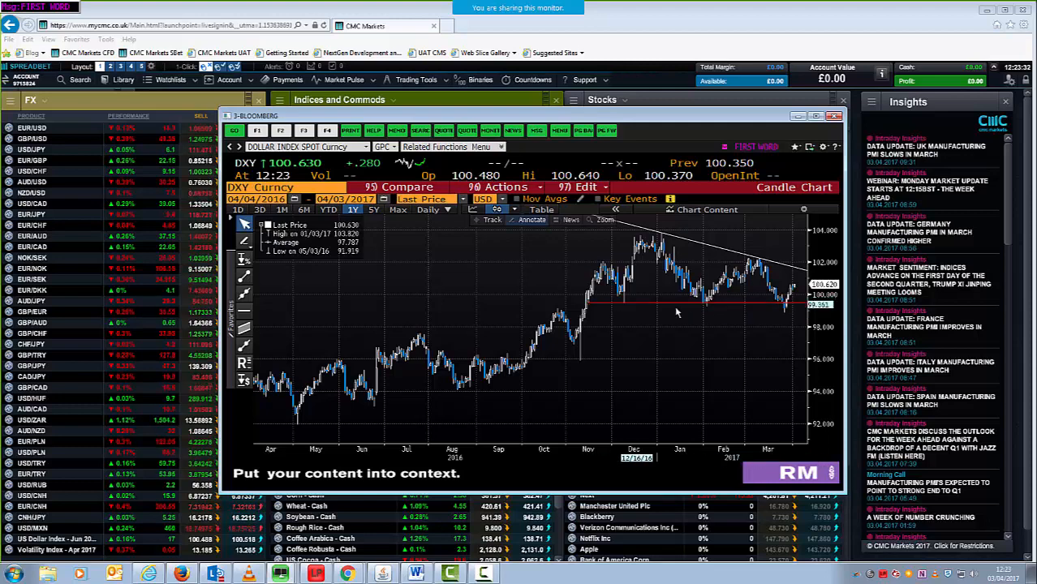
pyautogui.moveTo(785, 308)
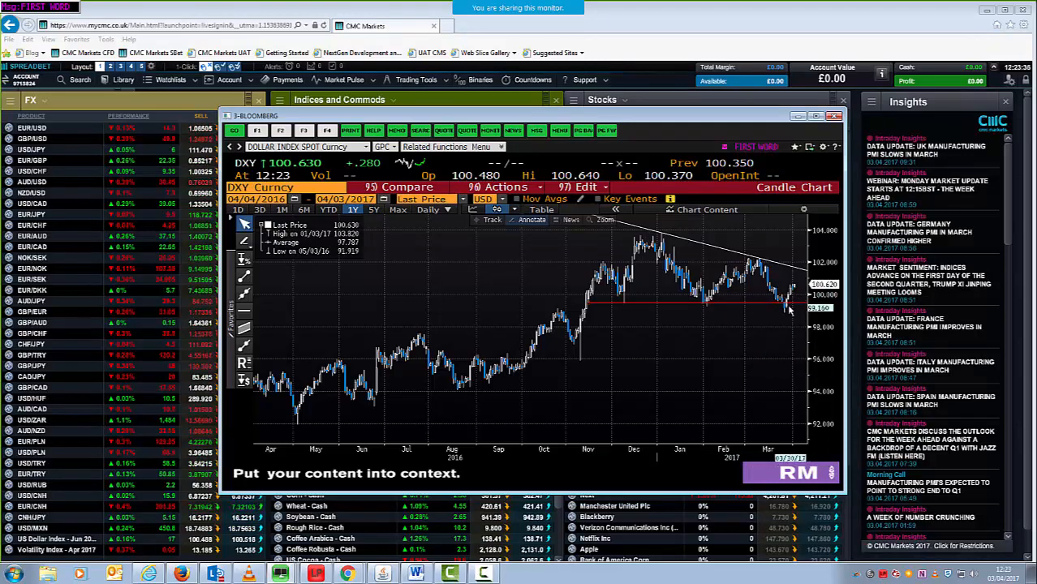
pyautogui.moveTo(799, 305)
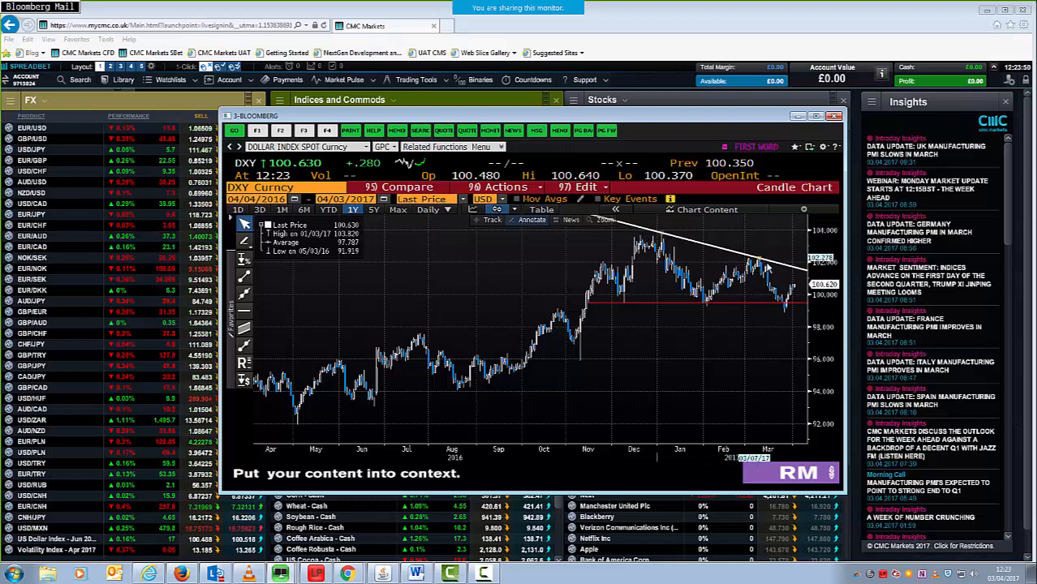
pyautogui.moveTo(665, 237)
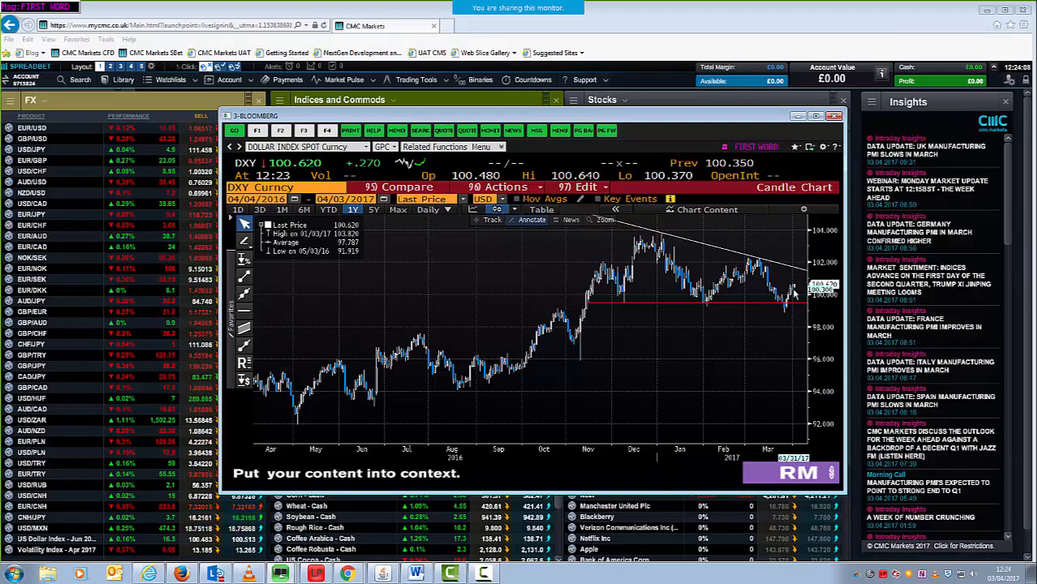
pyautogui.moveTo(799, 289)
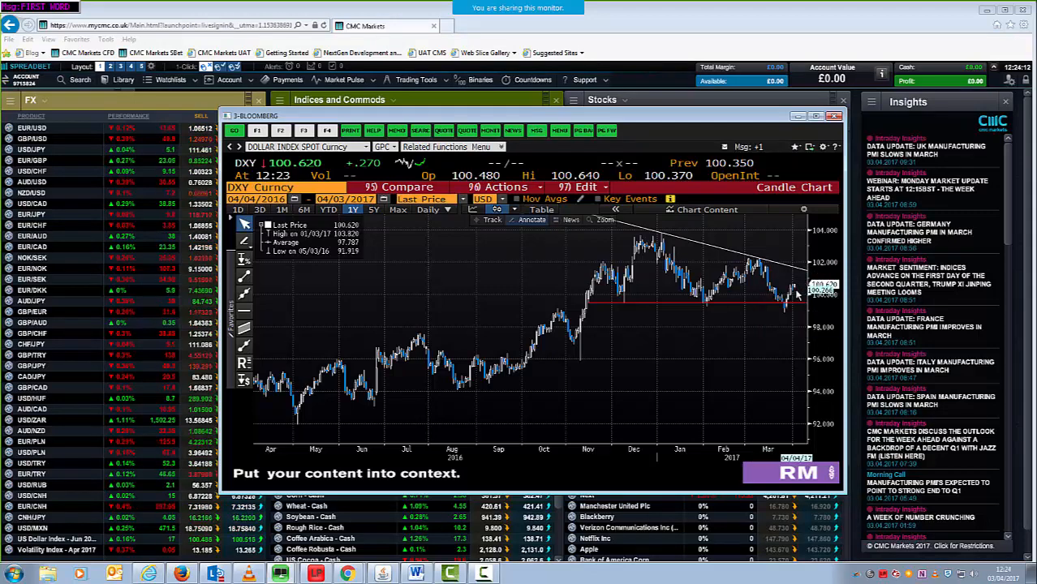
pyautogui.moveTo(795, 276)
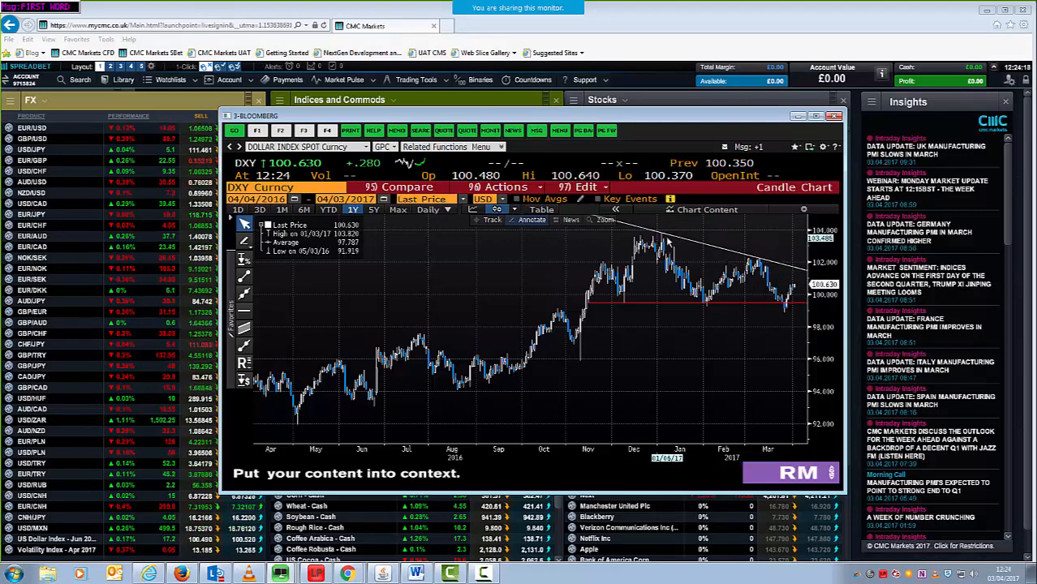
pyautogui.moveTo(793, 276)
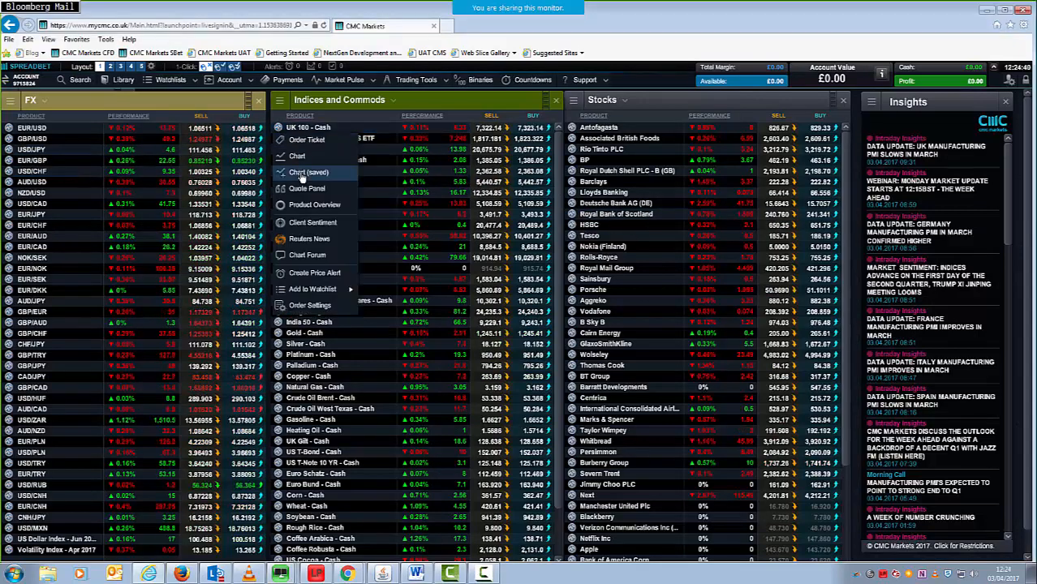
# Step: Dismiss the instrument options menu to show the FX, indices and stocks boards
pyautogui.click(297, 155)
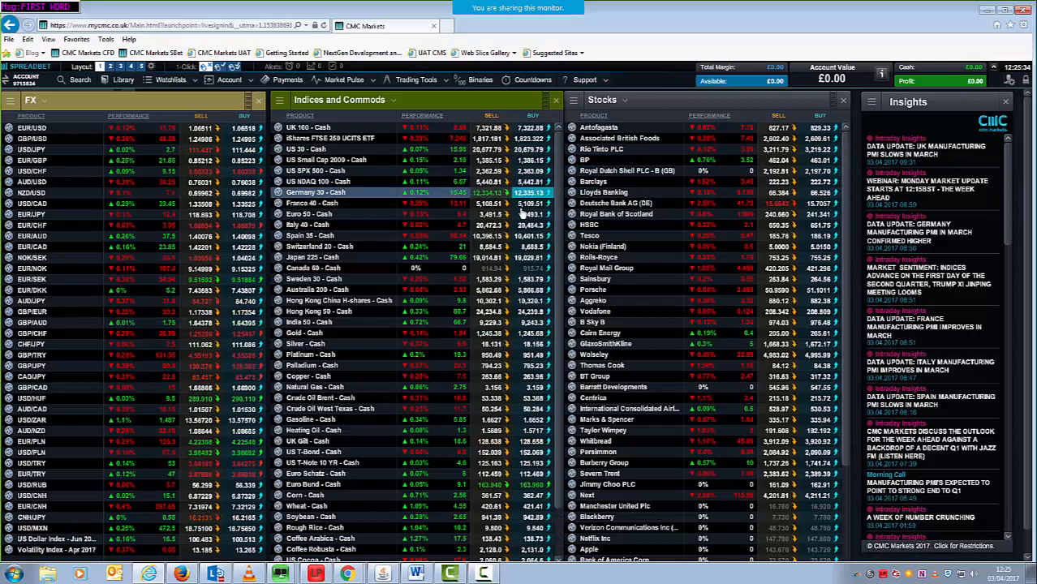
# Step: Chart GBP/USD from the watchlist and zoom out to roughly a year of history
pyautogui.rightClick(32, 149)
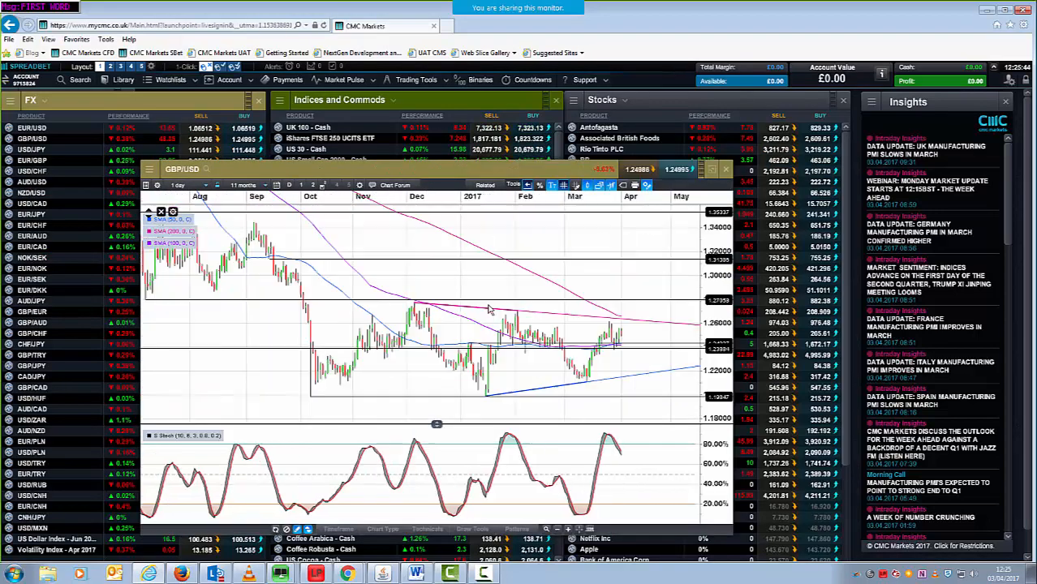
pyautogui.click(227, 185)
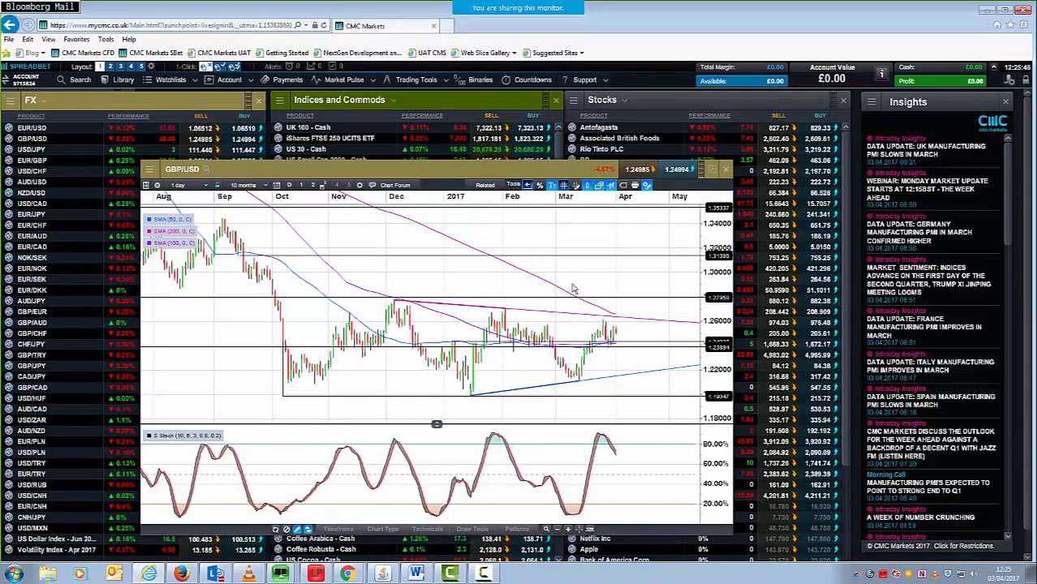
pyautogui.moveTo(570, 346)
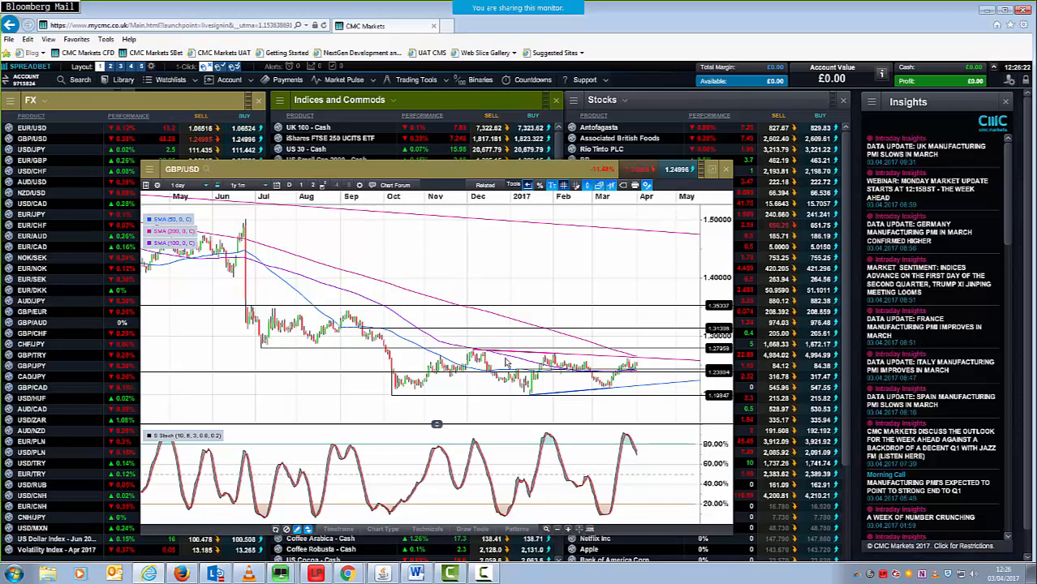
pyautogui.click(236, 185)
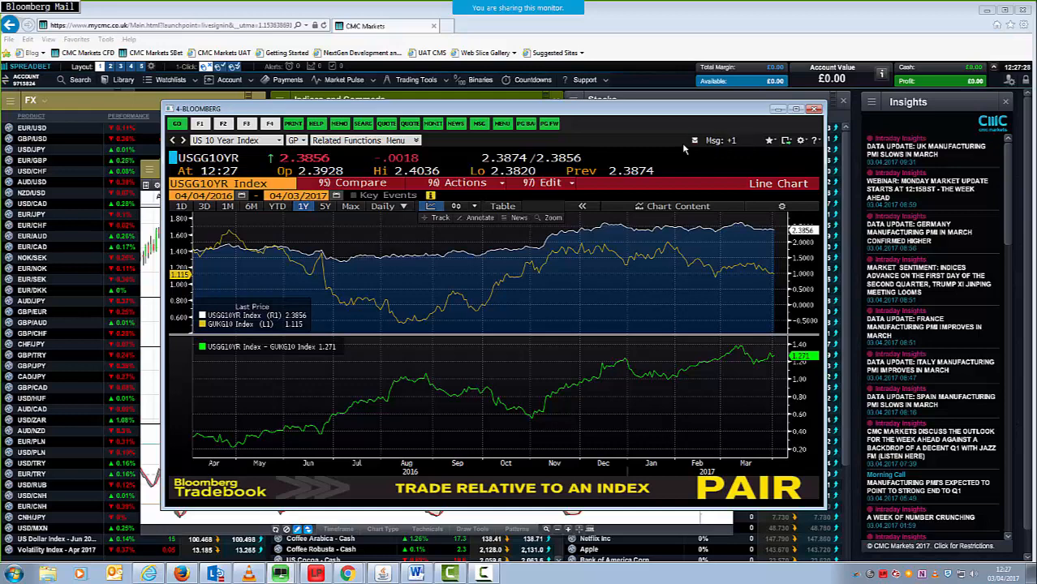
pyautogui.moveTo(415, 403)
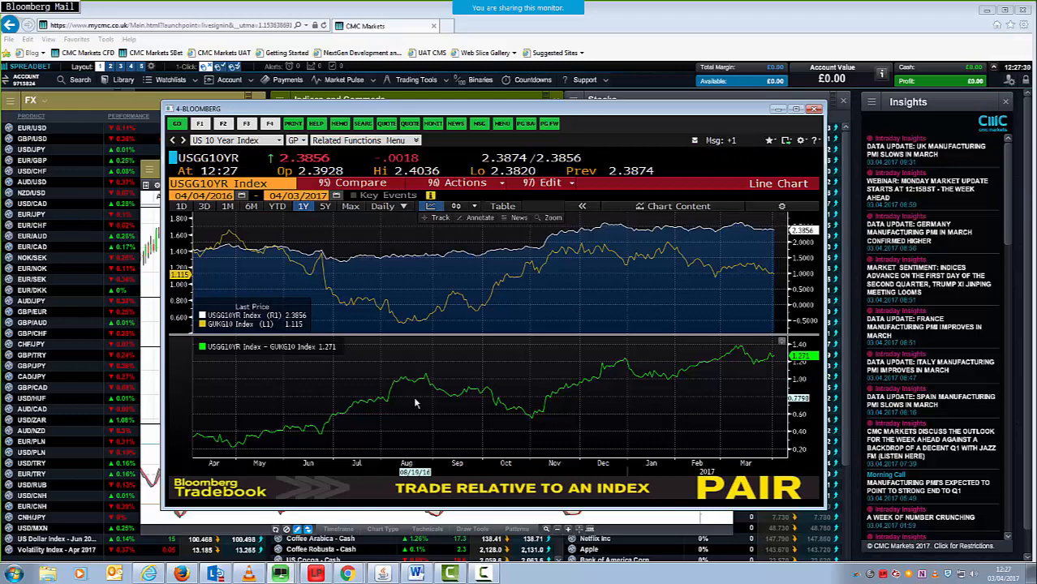
pyautogui.moveTo(669, 378)
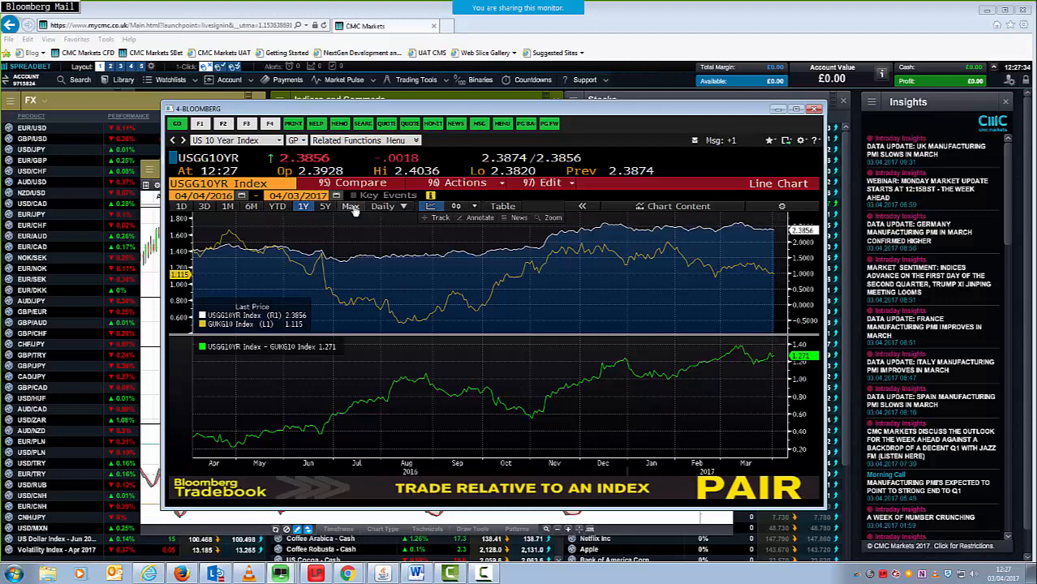
# Step: Show the full Max history of the US 10-year versus UK 10-year yield comparison
pyautogui.click(351, 206)
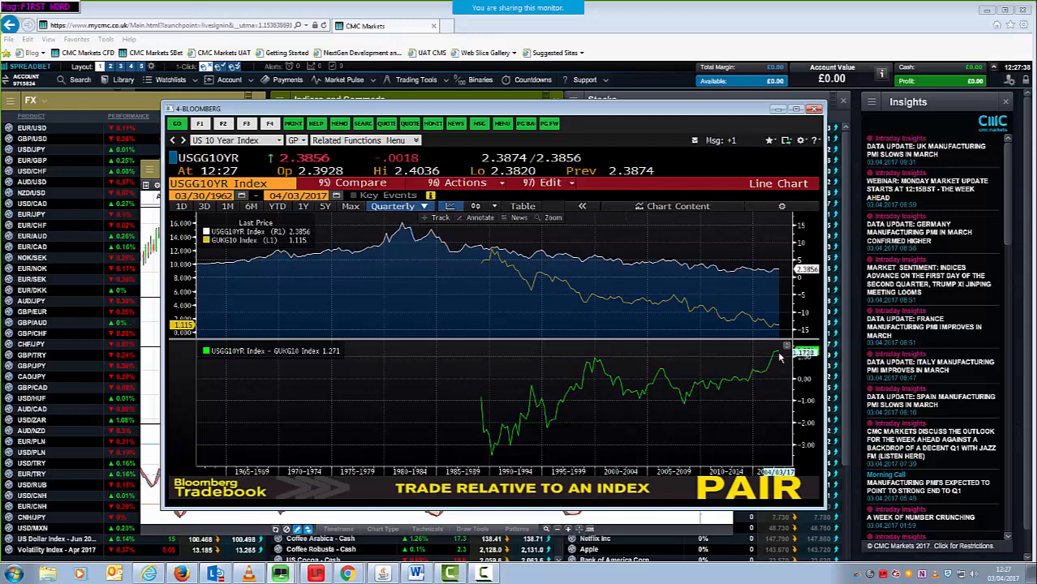
pyautogui.moveTo(778, 357)
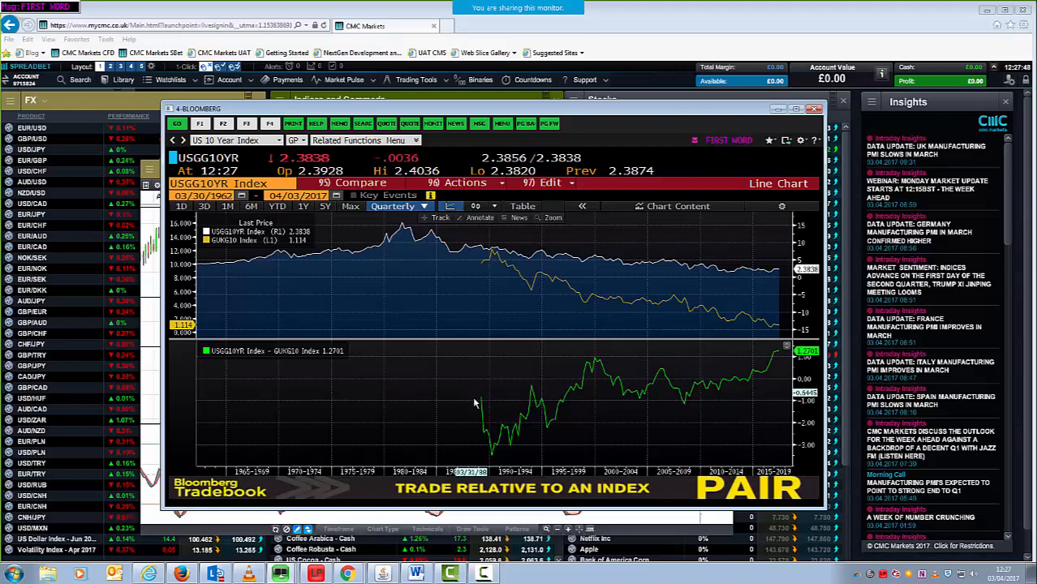
pyautogui.moveTo(493, 402)
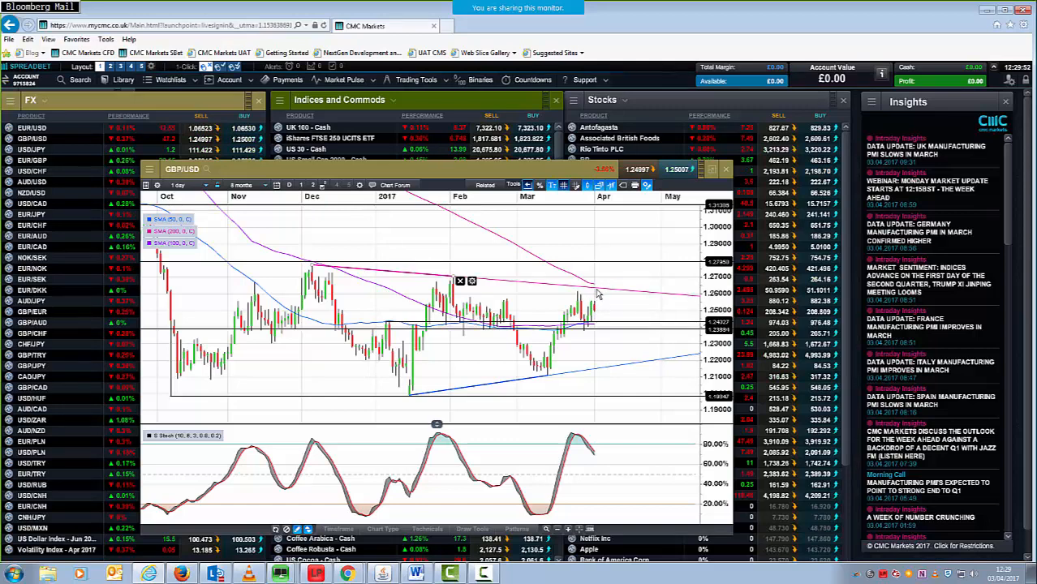
pyautogui.moveTo(601, 307)
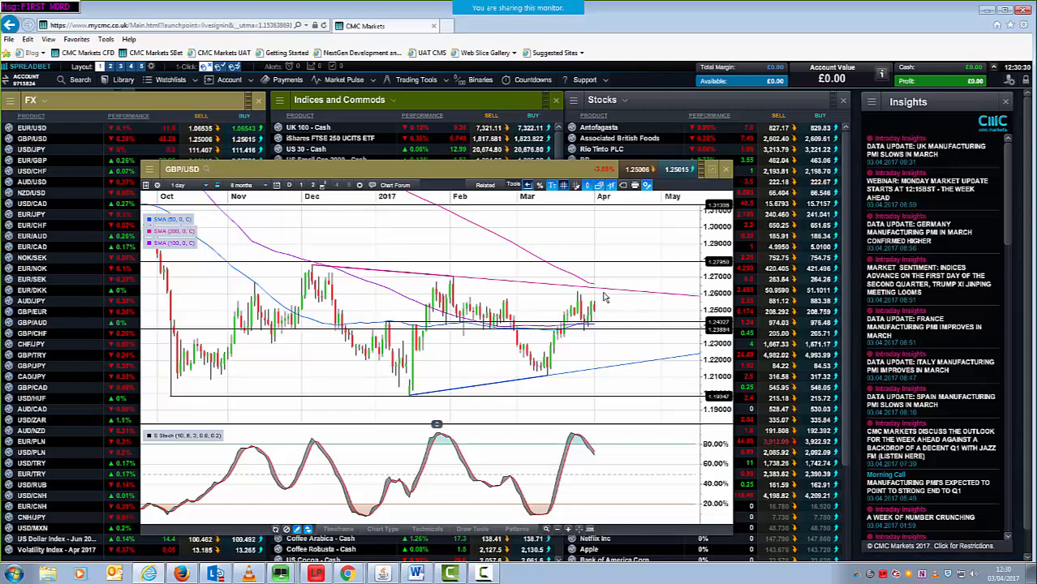
pyautogui.moveTo(669, 336)
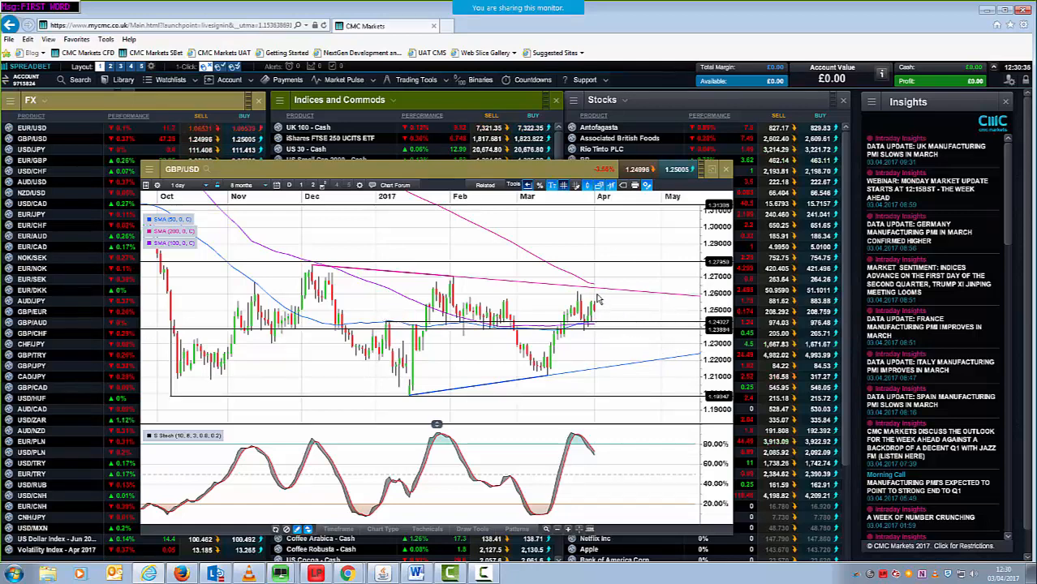
pyautogui.moveTo(633, 302)
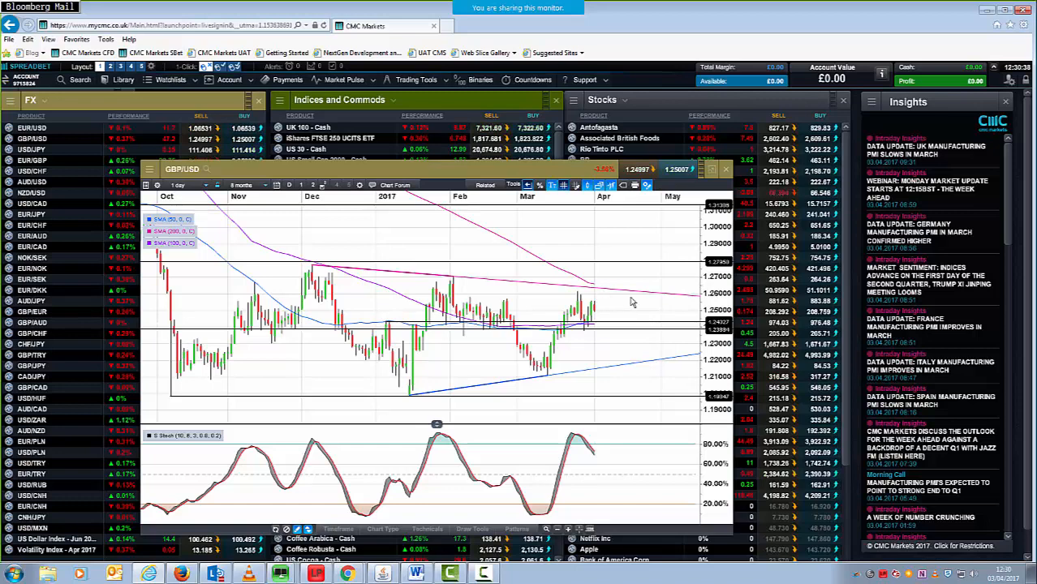
pyautogui.moveTo(601, 305)
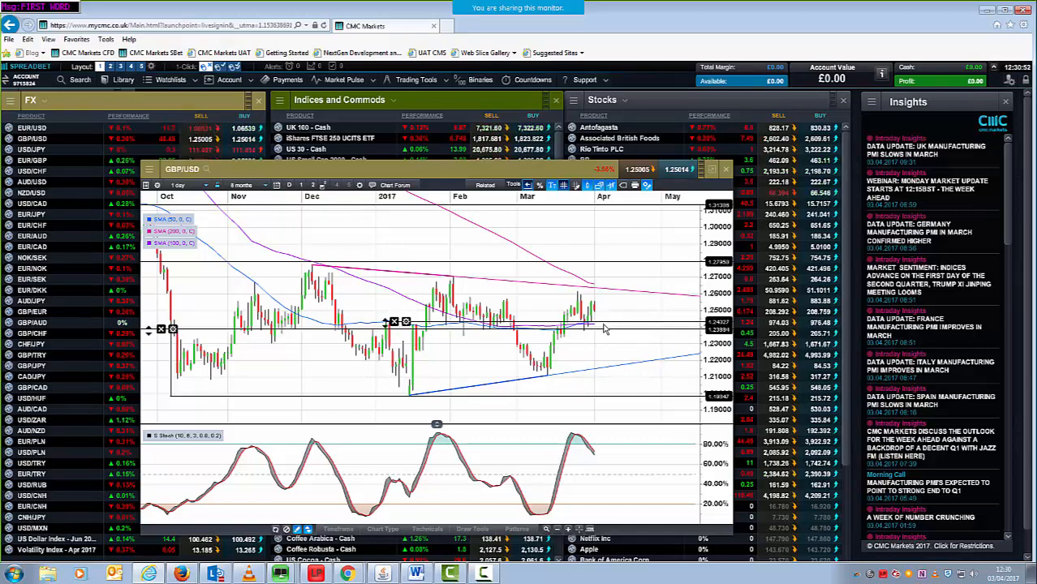
pyautogui.moveTo(597, 292)
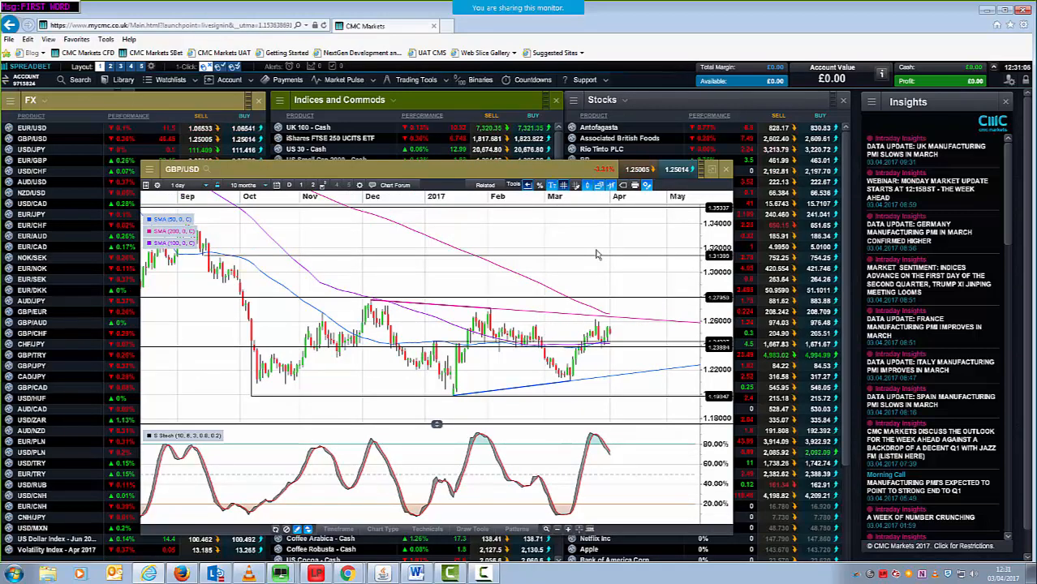
pyautogui.moveTo(602, 303)
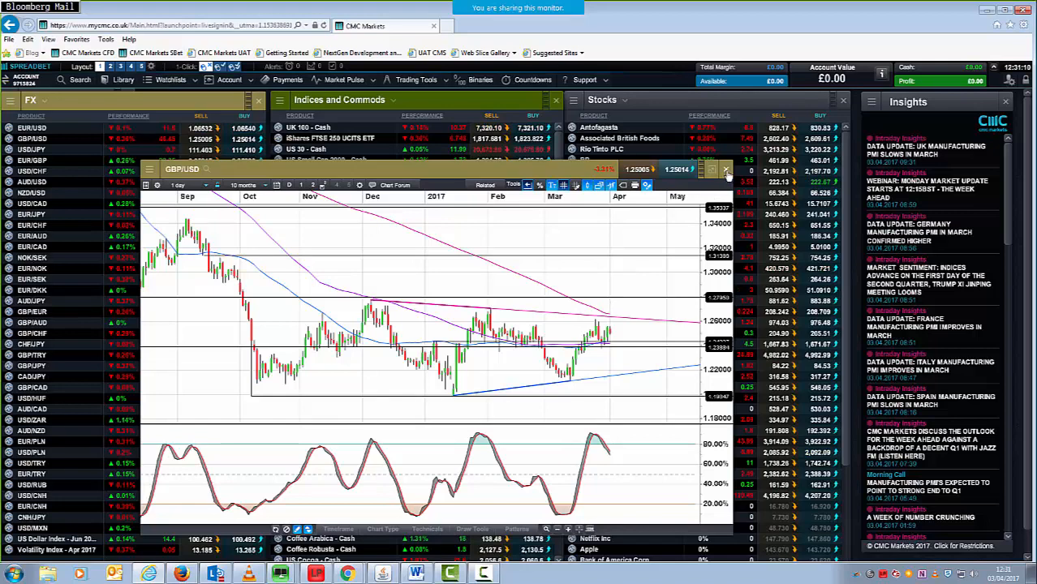
# Step: Close GBP/USD and chart EUR/GBP from the FX watchlist, ready to change its interval
pyautogui.click(727, 171)
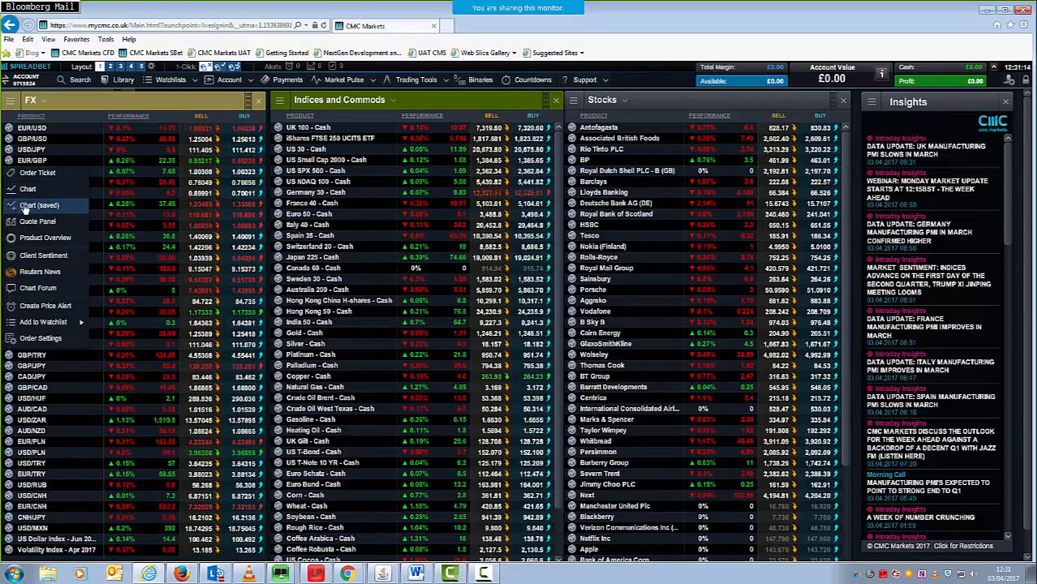
pyautogui.click(39, 205)
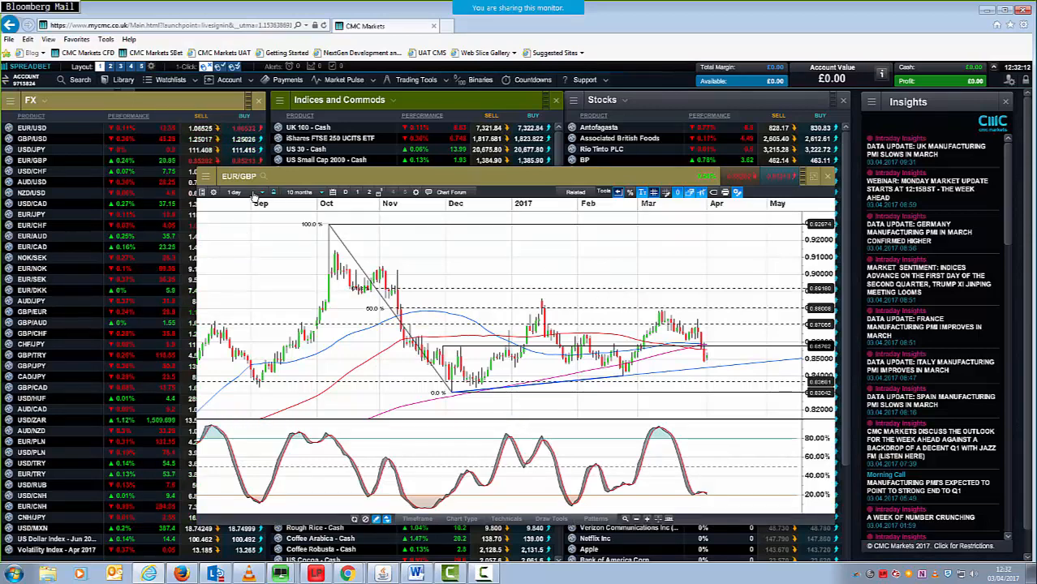
pyautogui.click(237, 192)
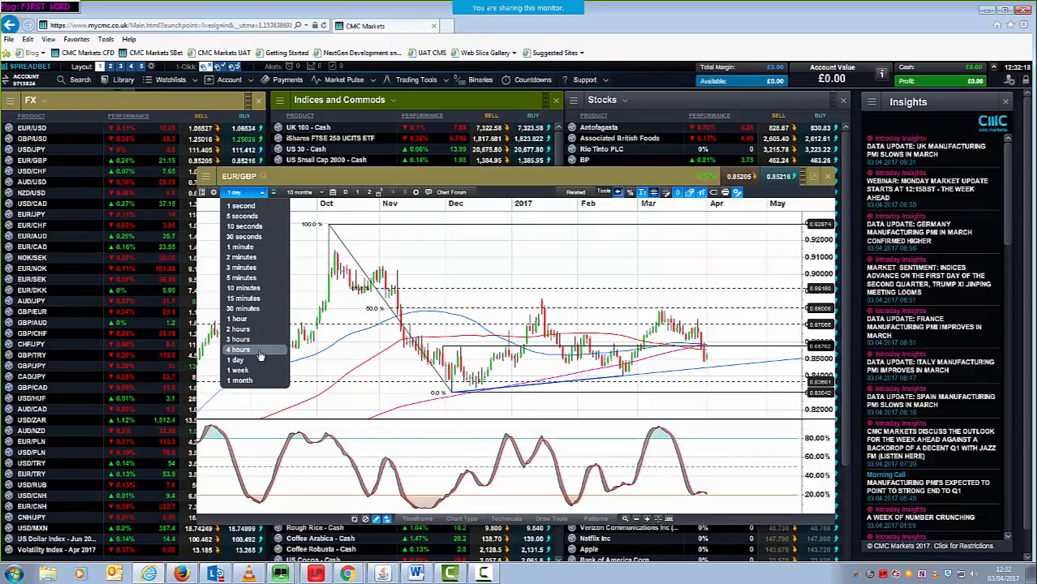
# Step: Switch the EUR/GBP chart to four-hour candles covering February to April
pyautogui.click(237, 350)
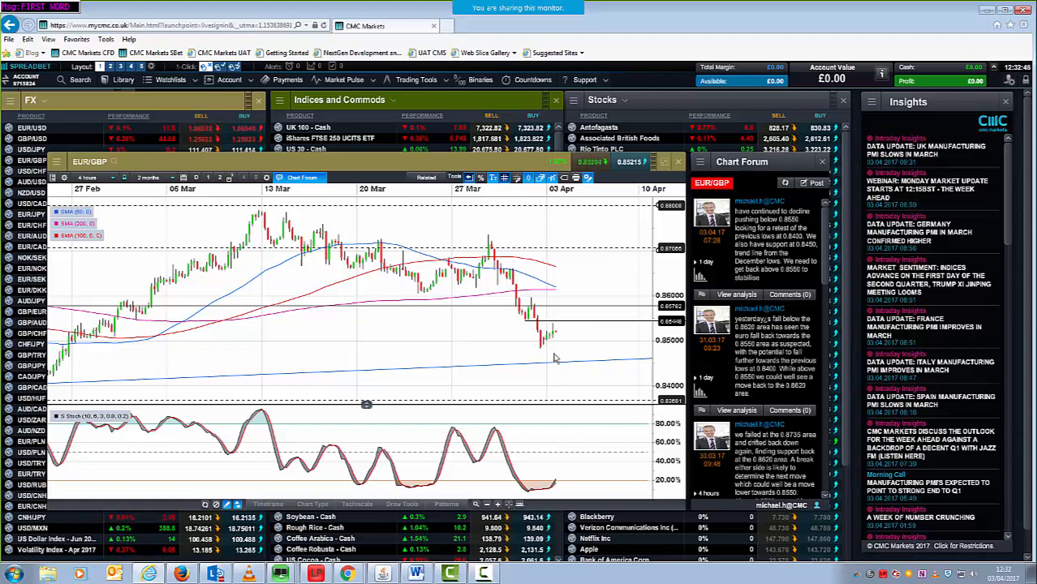
pyautogui.moveTo(522, 325)
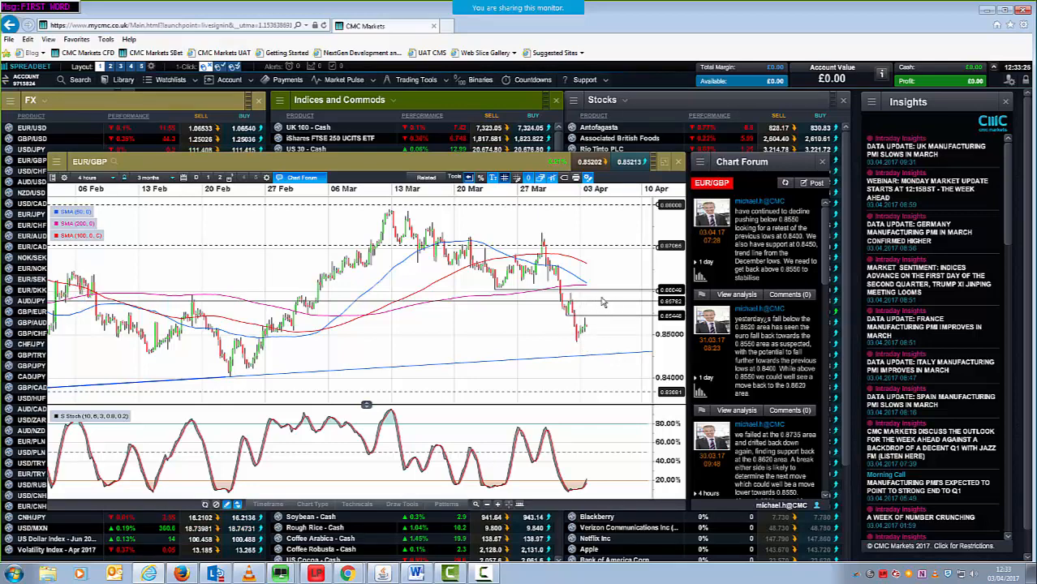
pyautogui.moveTo(598, 344)
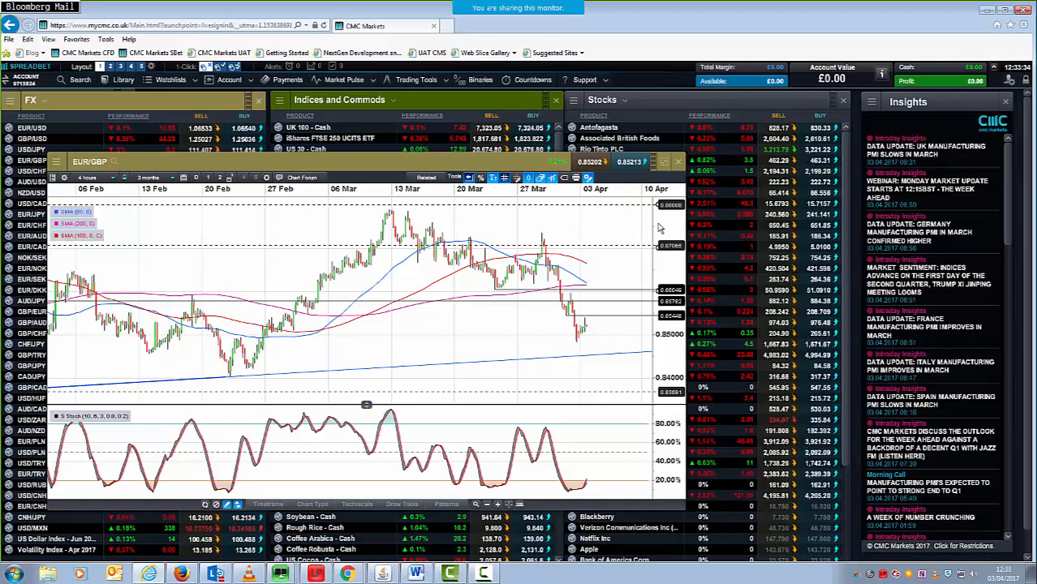
# Step: Pick another chart interval and bring up USD/JPY from the FX watchlist
pyautogui.click(92, 177)
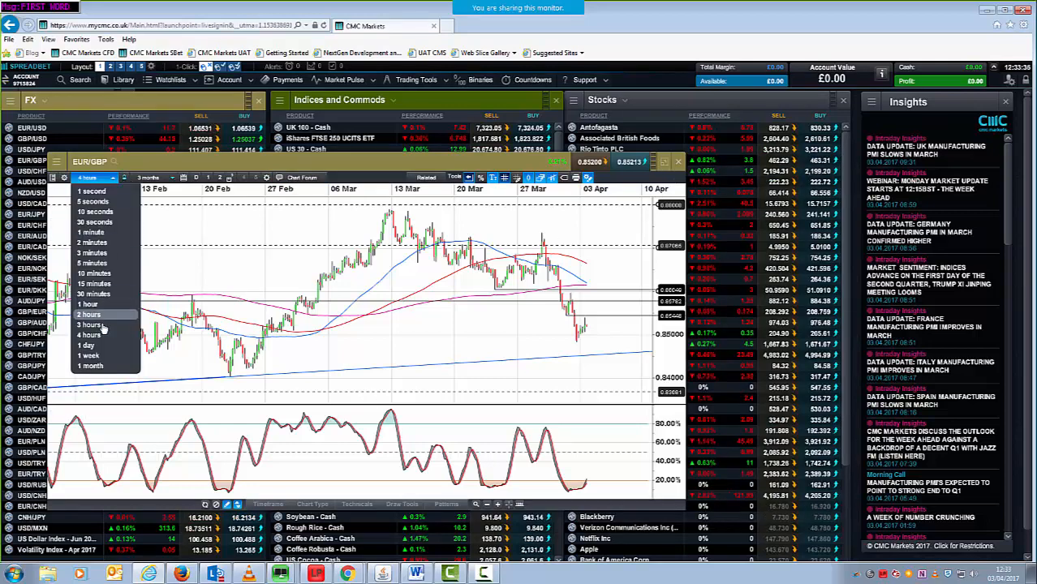
pyautogui.click(86, 346)
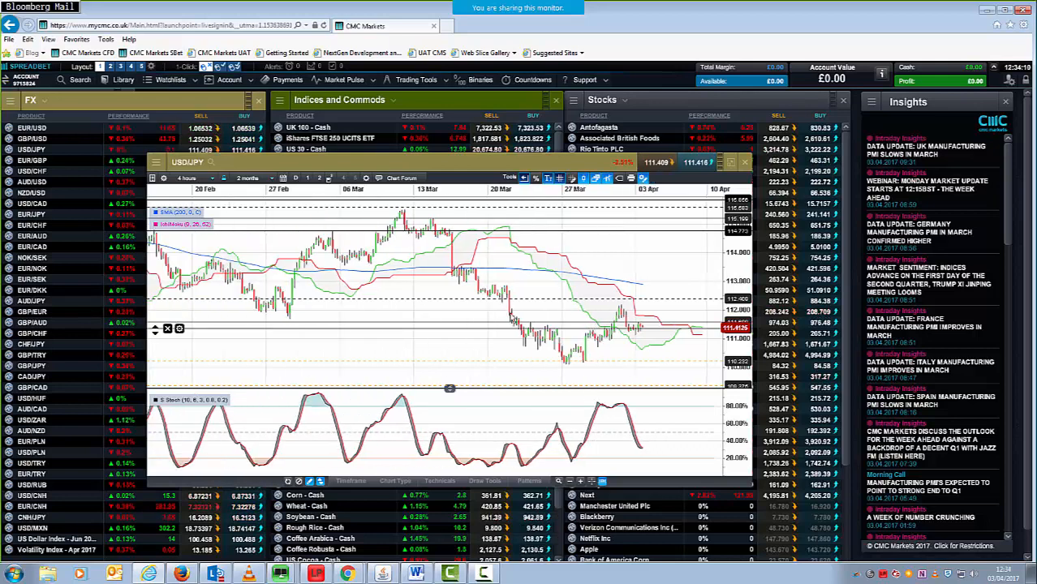
pyautogui.moveTo(669, 367)
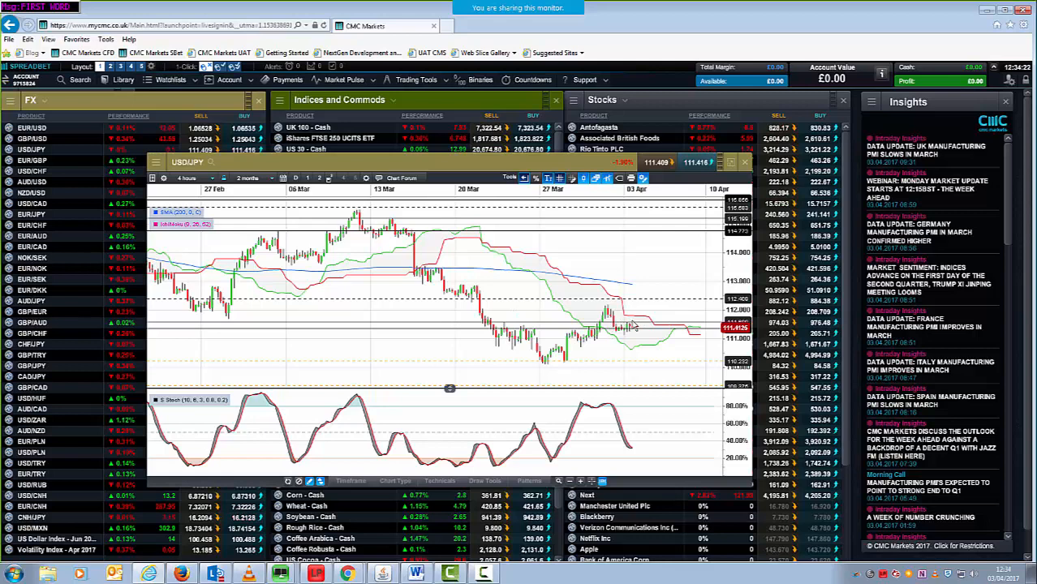
pyautogui.moveTo(630, 315)
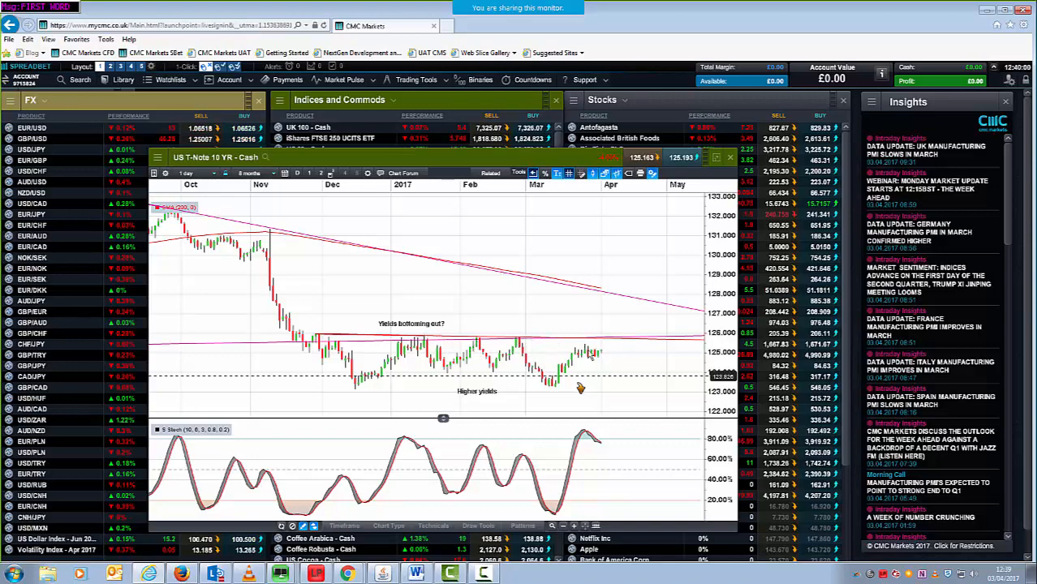
pyautogui.moveTo(617, 386)
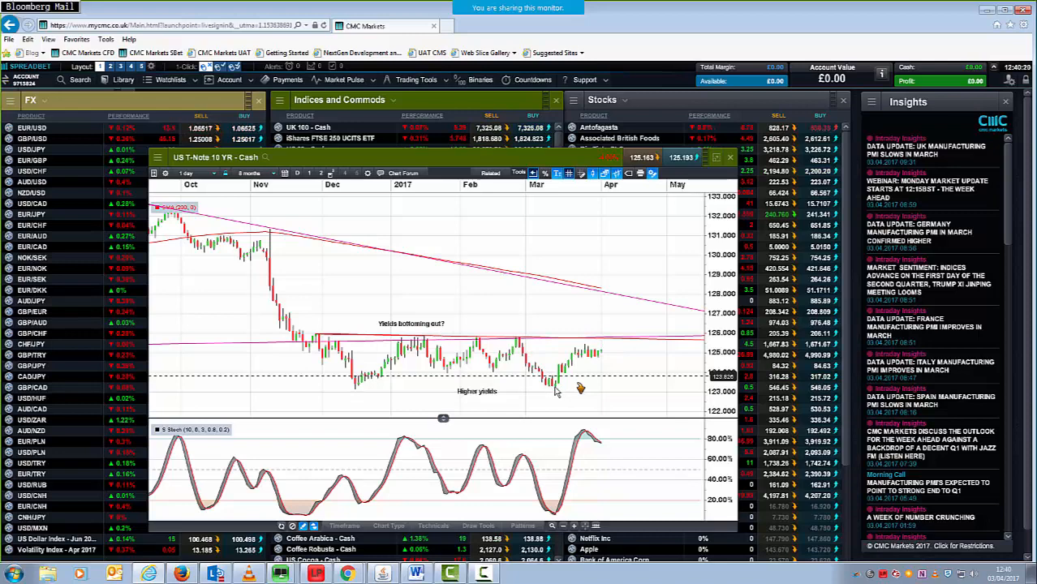
pyautogui.moveTo(354, 394)
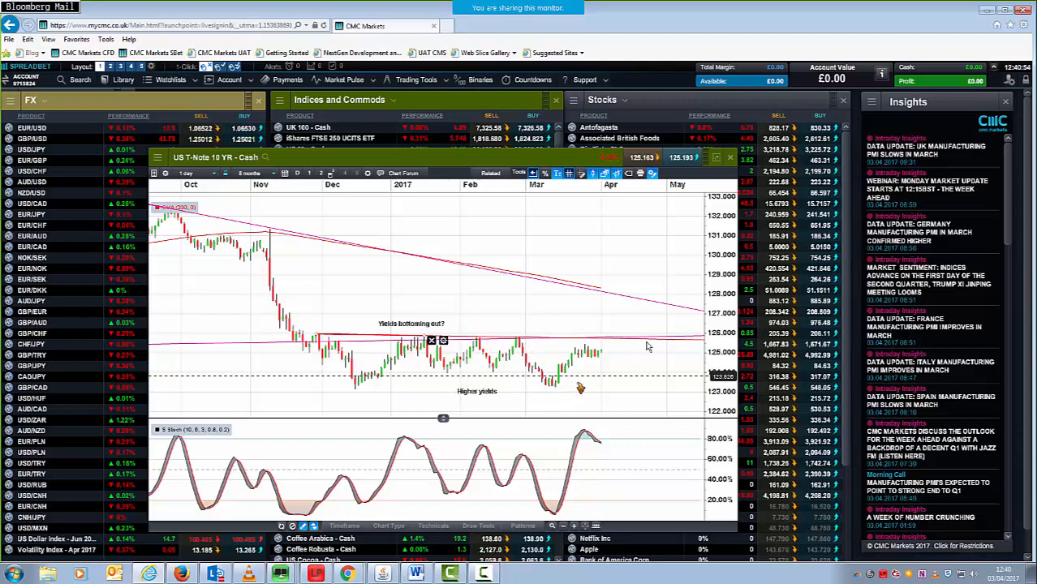
pyautogui.moveTo(649, 224)
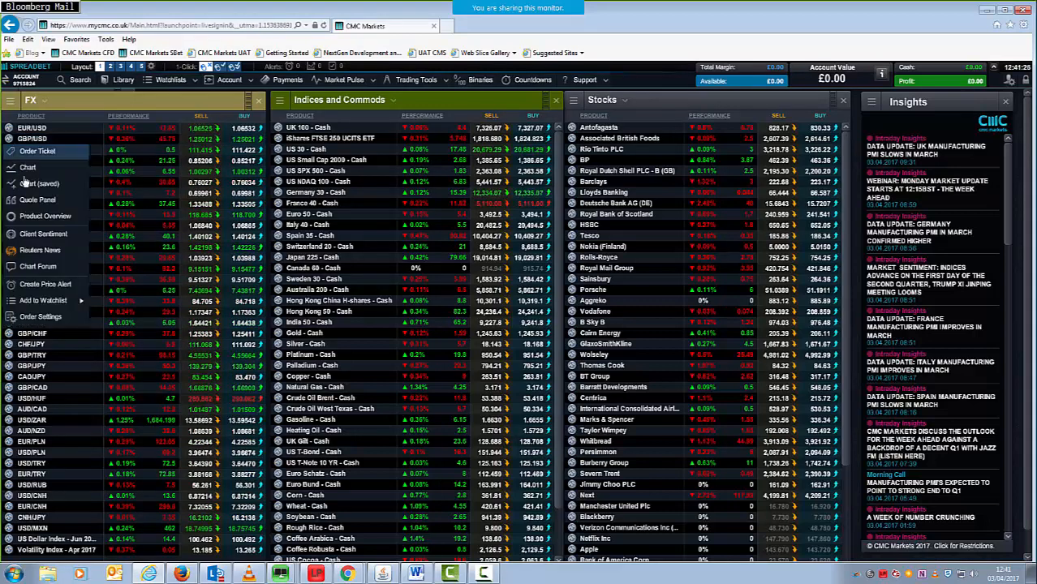
# Step: Chart GBP/USD from its context menu, then close the chart again
pyautogui.click(29, 166)
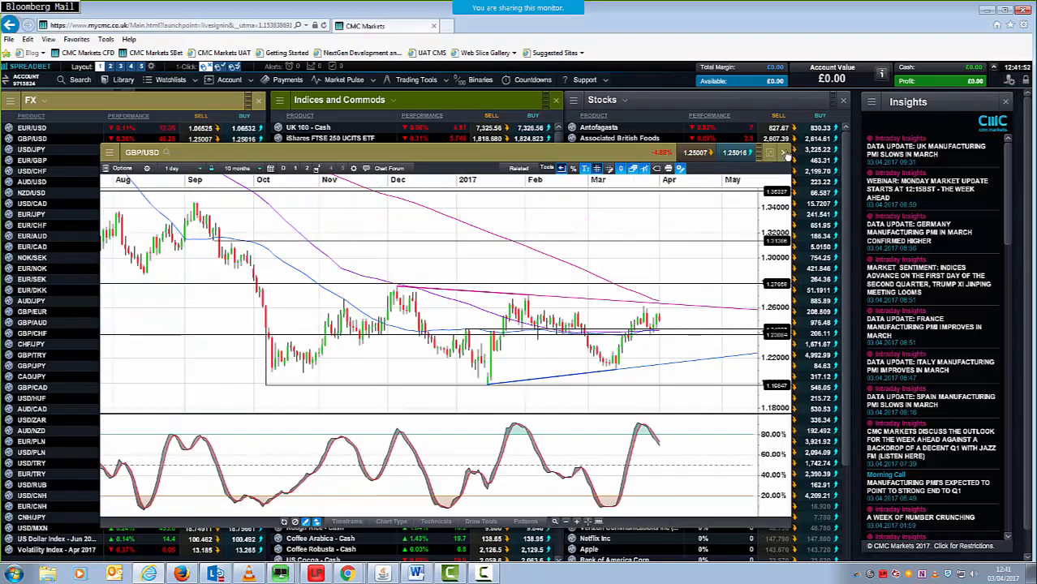
pyautogui.click(784, 153)
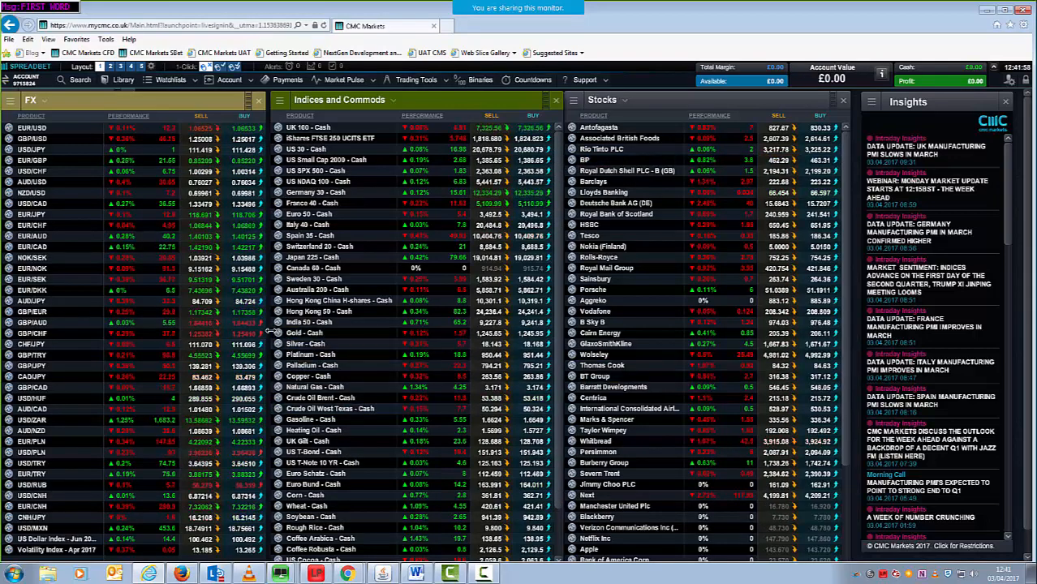
# Step: Bring up a price chart for the Gold - Cash market
pyautogui.click(308, 377)
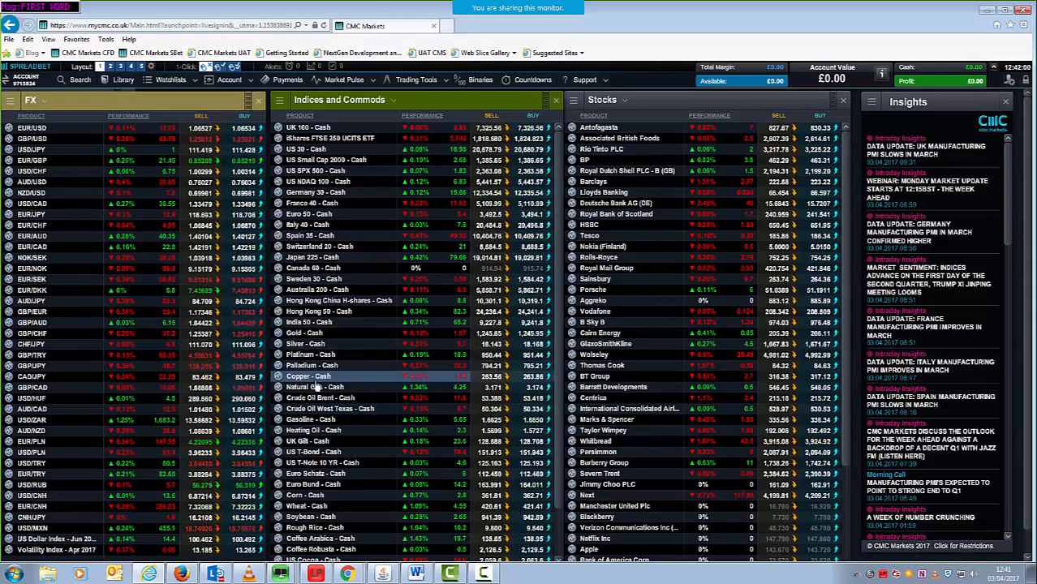
pyautogui.click(305, 333)
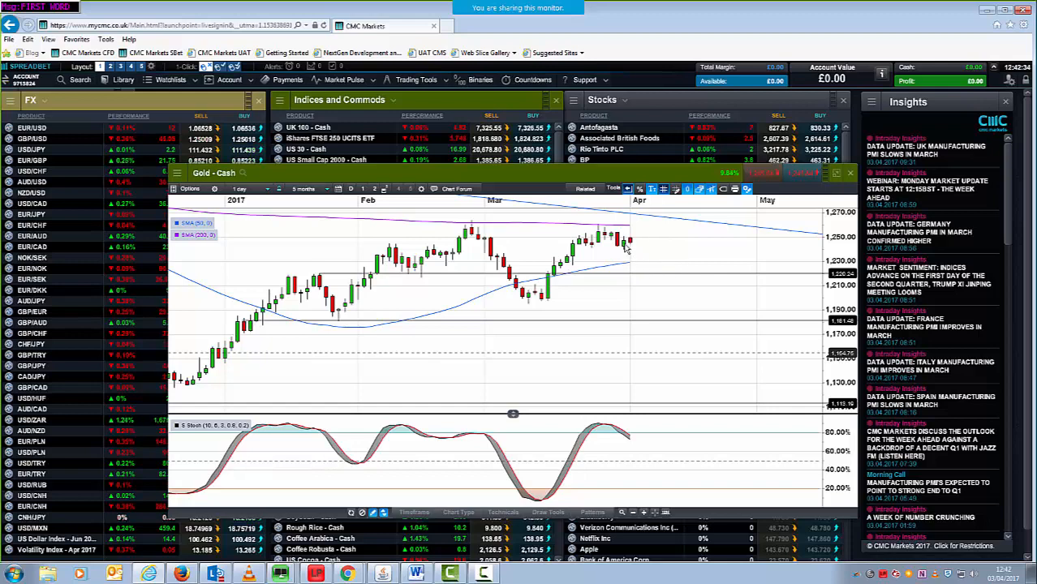
pyautogui.moveTo(632, 258)
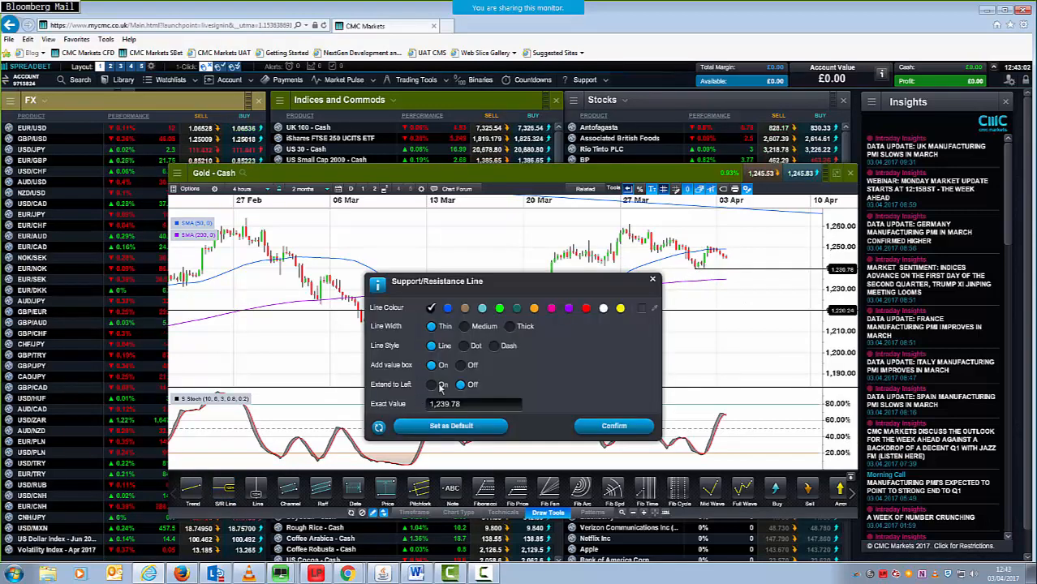
# Step: Draw a descending trendline across gold's late-March highs on the 4-hour chart
pyautogui.click(613, 425)
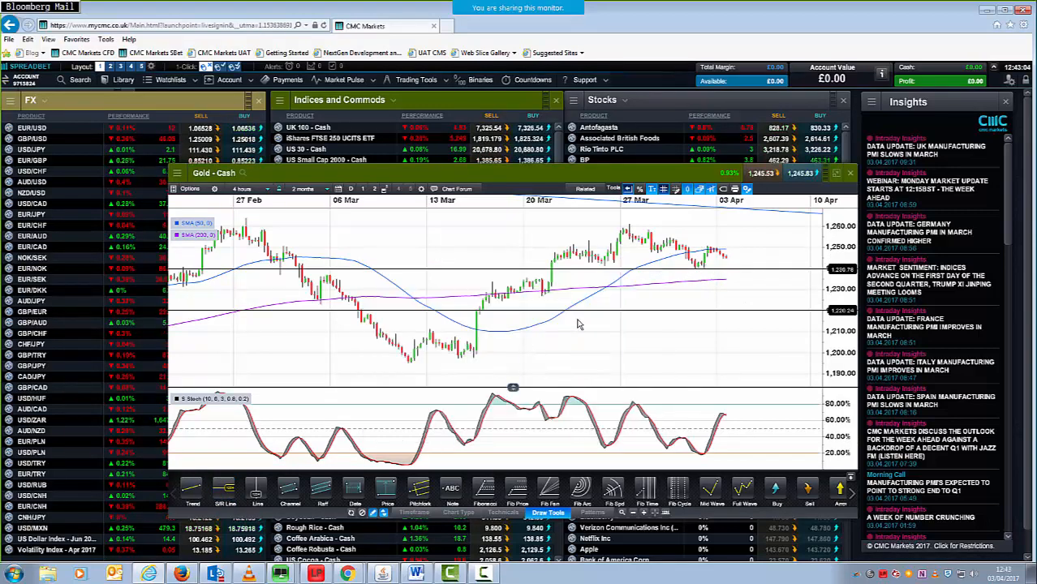
pyautogui.moveTo(727, 289)
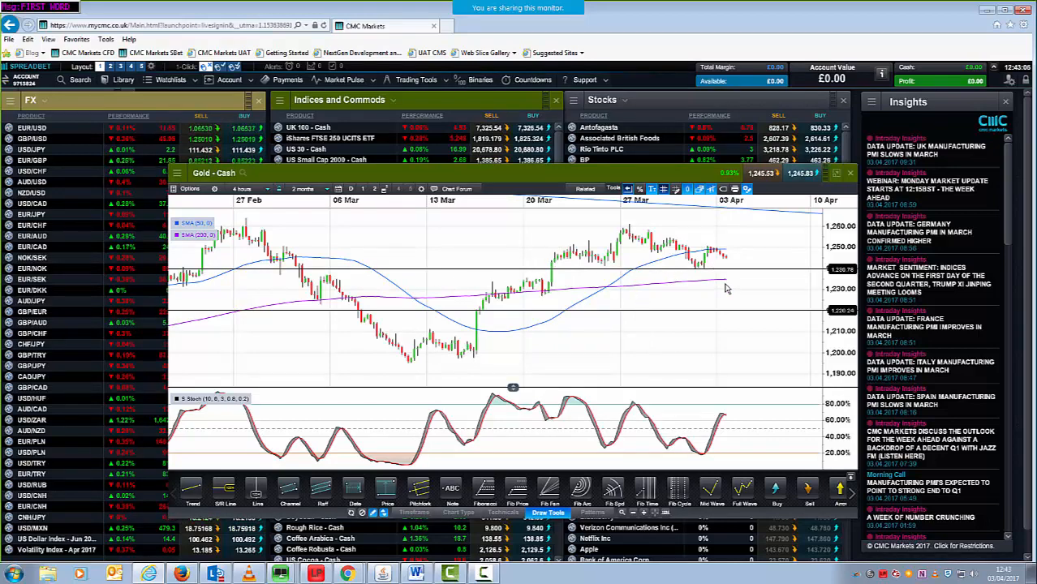
pyautogui.moveTo(474, 422)
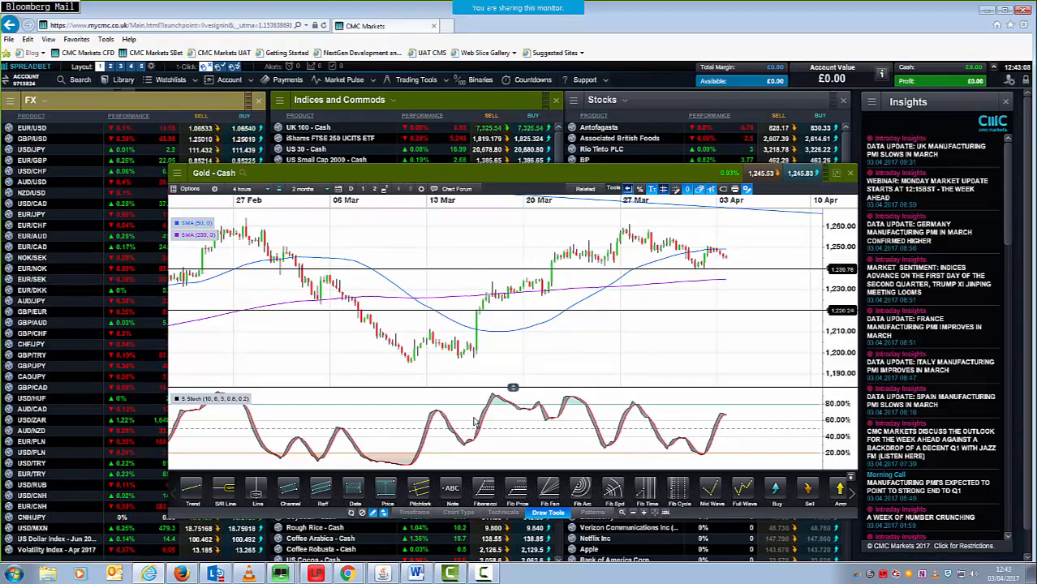
pyautogui.click(193, 487)
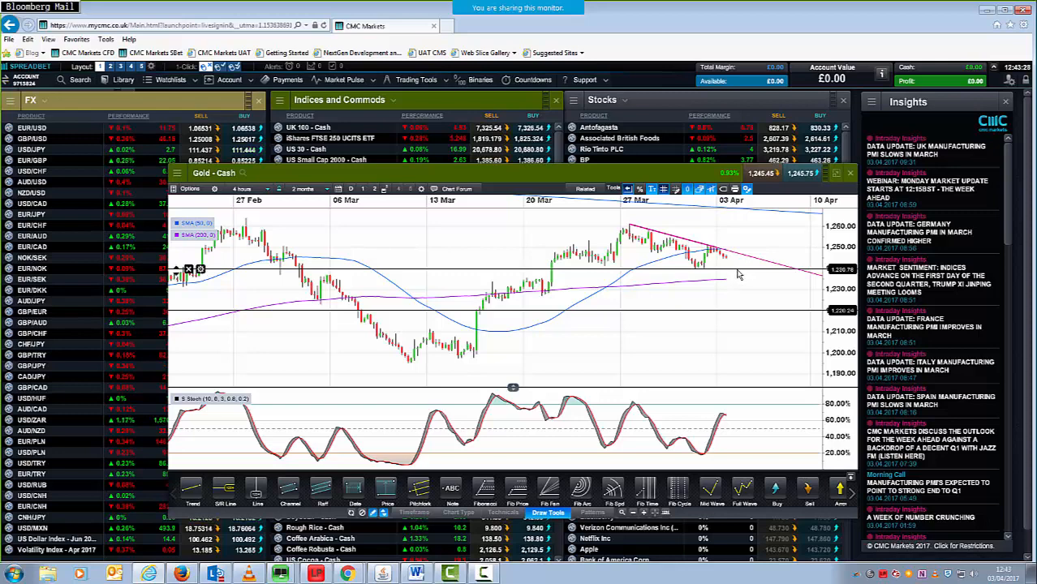
pyautogui.moveTo(739, 305)
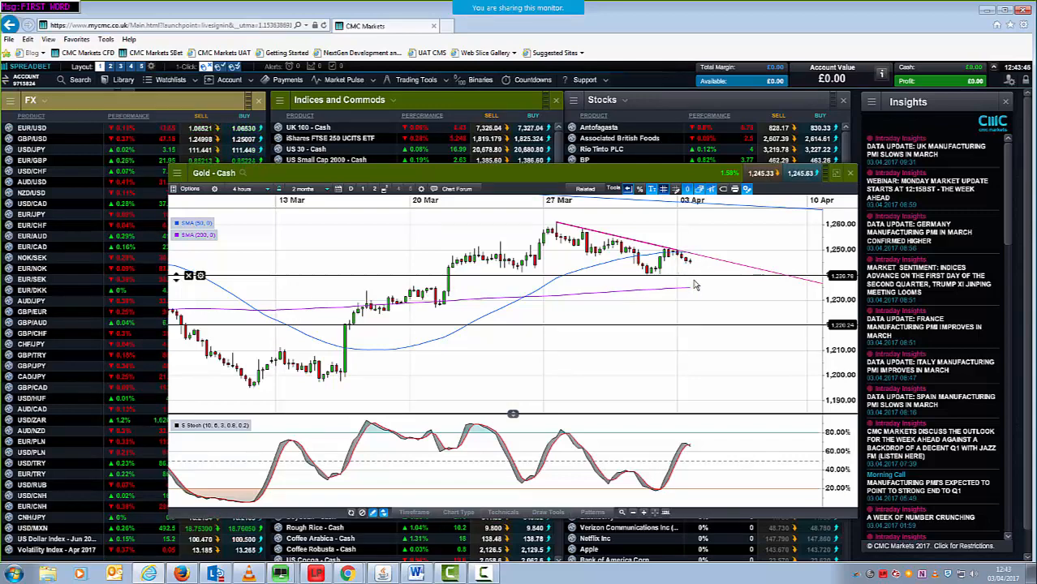
pyautogui.moveTo(701, 316)
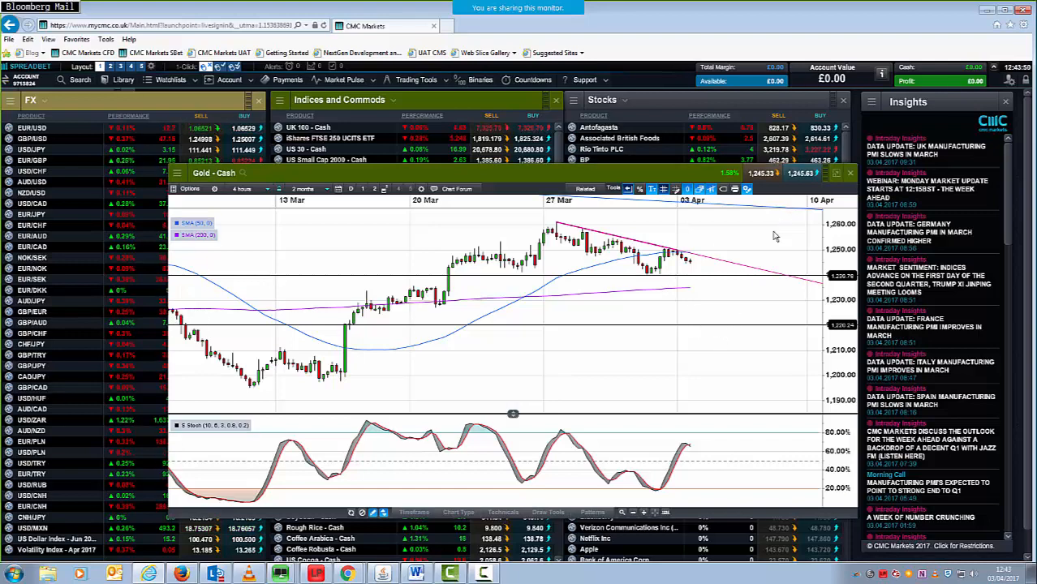
pyautogui.click(247, 188)
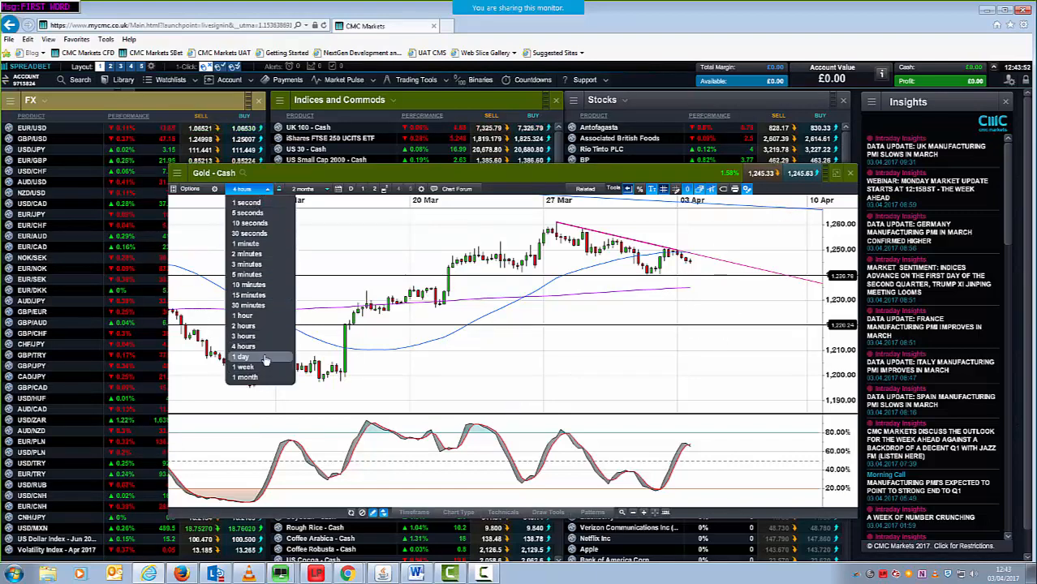
# Step: Add November-low trendlines on daily gold candles, return to 4 hours, and close the chart
pyautogui.click(243, 357)
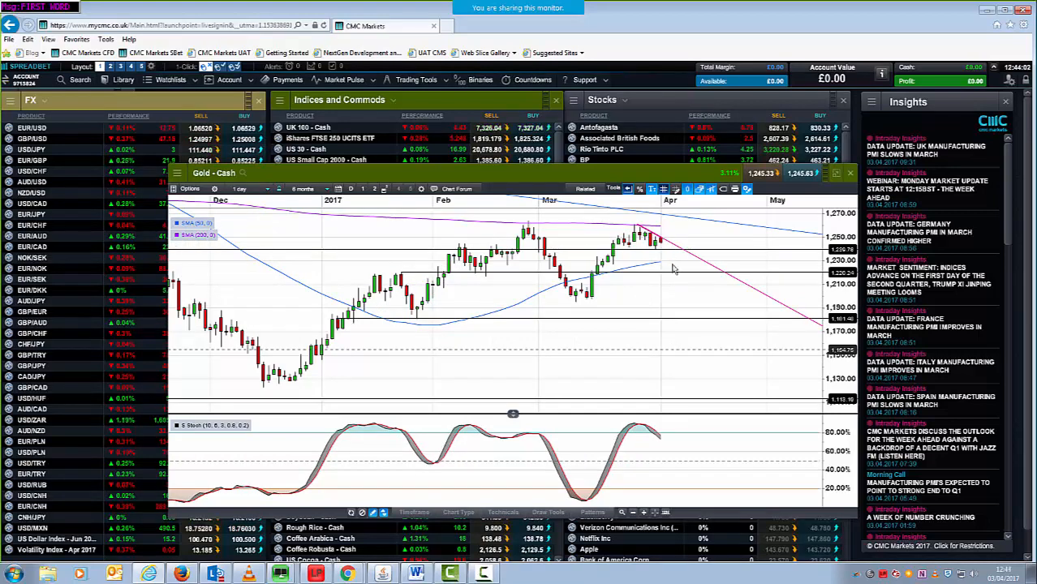
pyautogui.moveTo(720, 279)
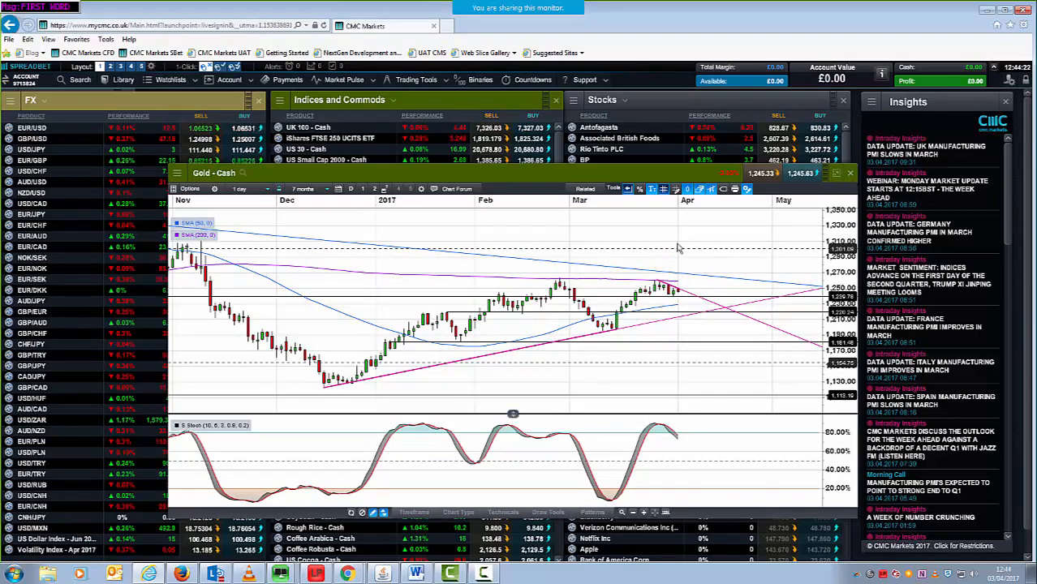
pyautogui.click(243, 188)
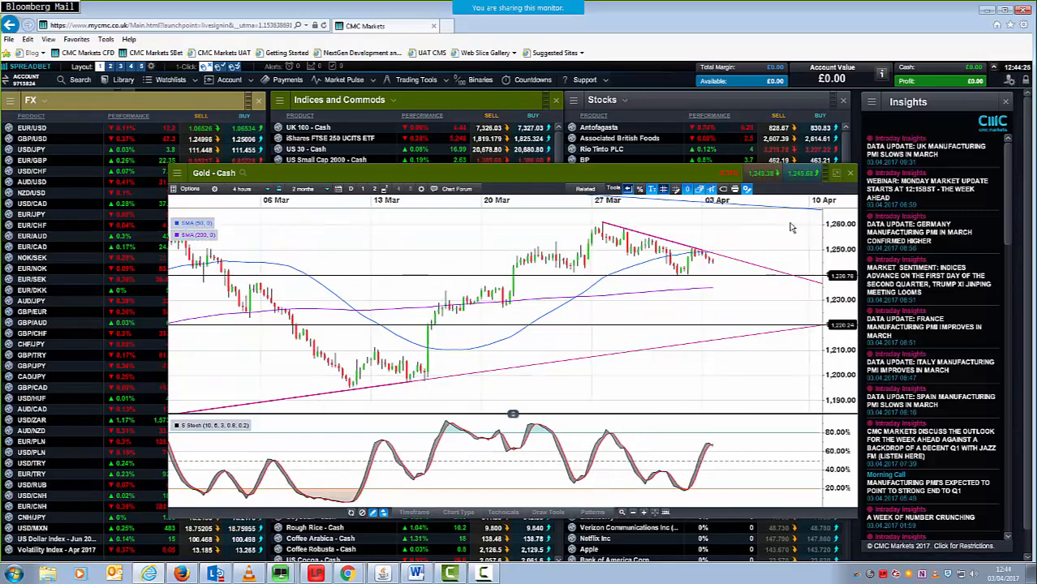
pyautogui.click(851, 172)
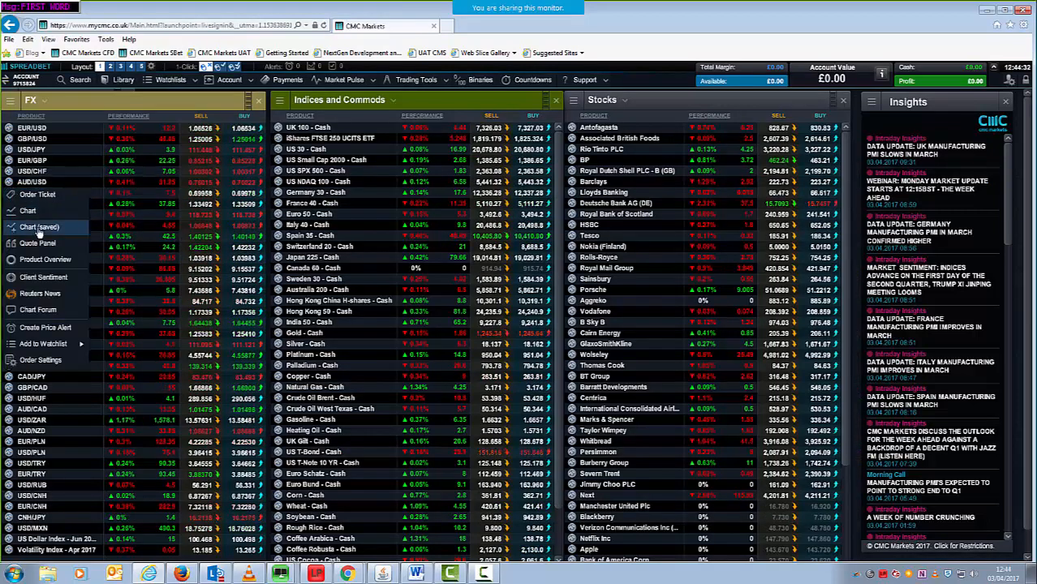
# Step: Bring up the AUD/USD chart and its list of chart intervals
pyautogui.click(29, 211)
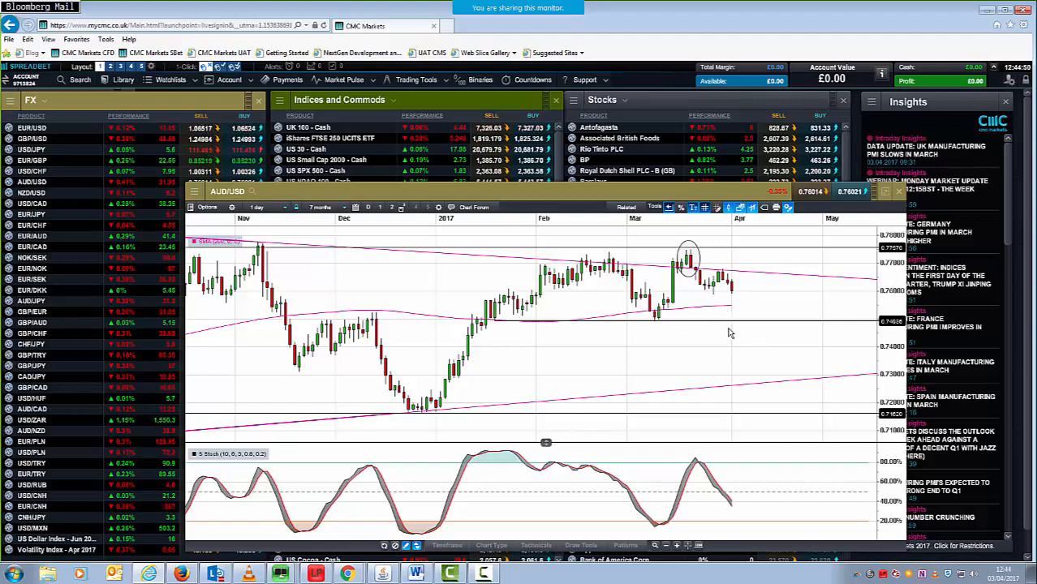
pyautogui.moveTo(757, 339)
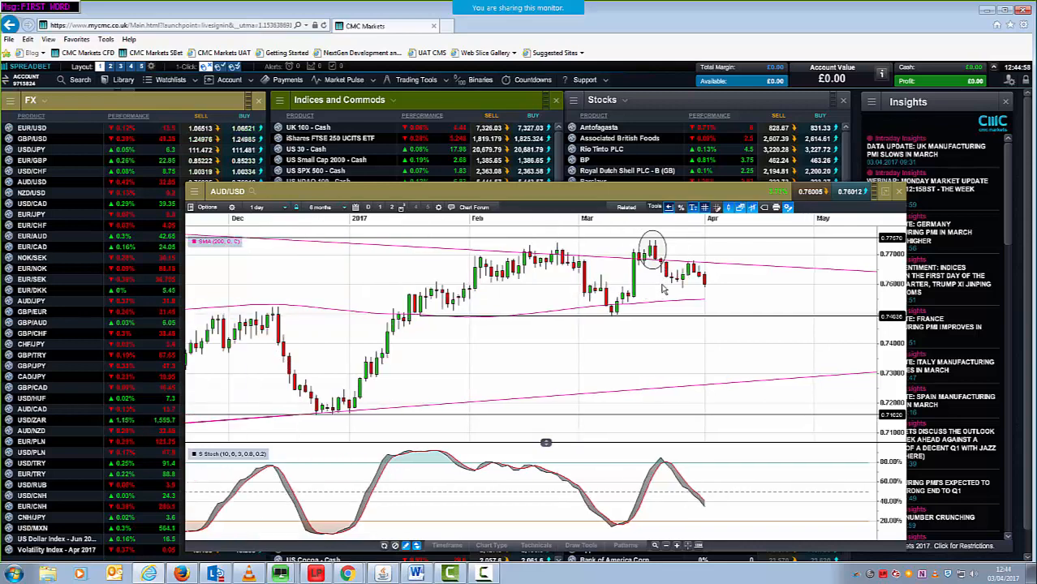
pyautogui.moveTo(717, 287)
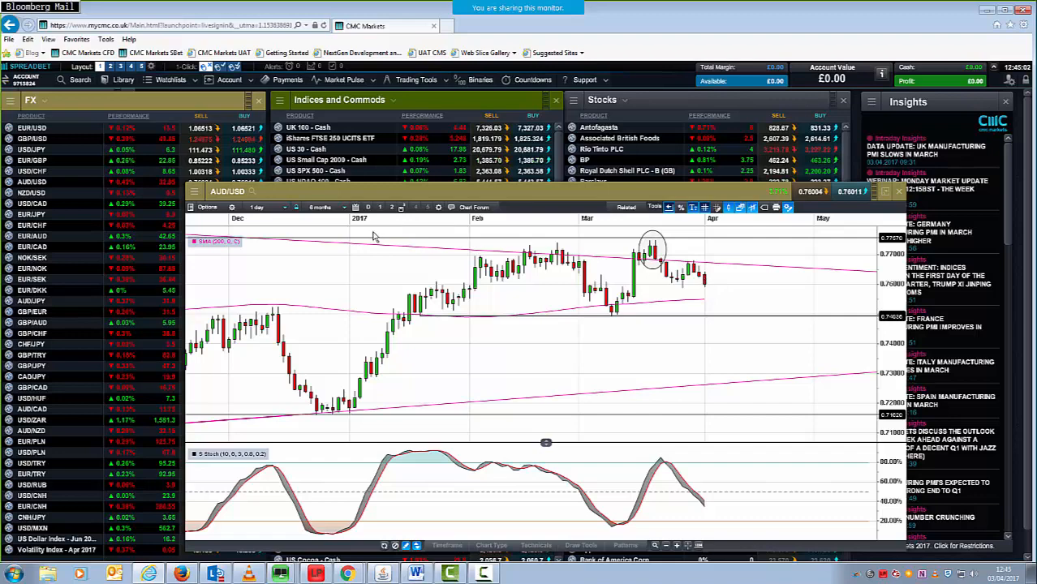
pyautogui.click(267, 207)
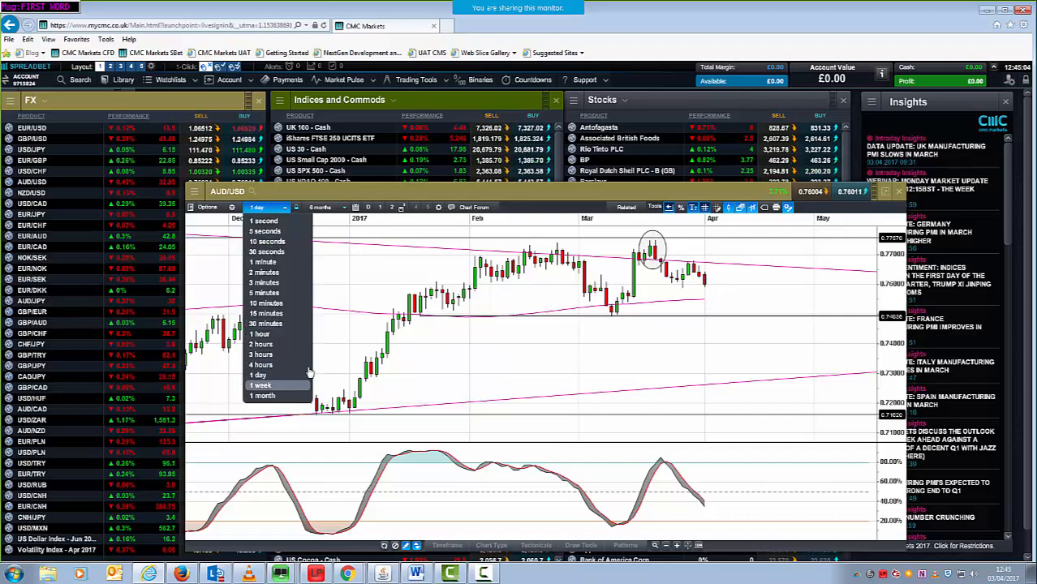
pyautogui.click(259, 385)
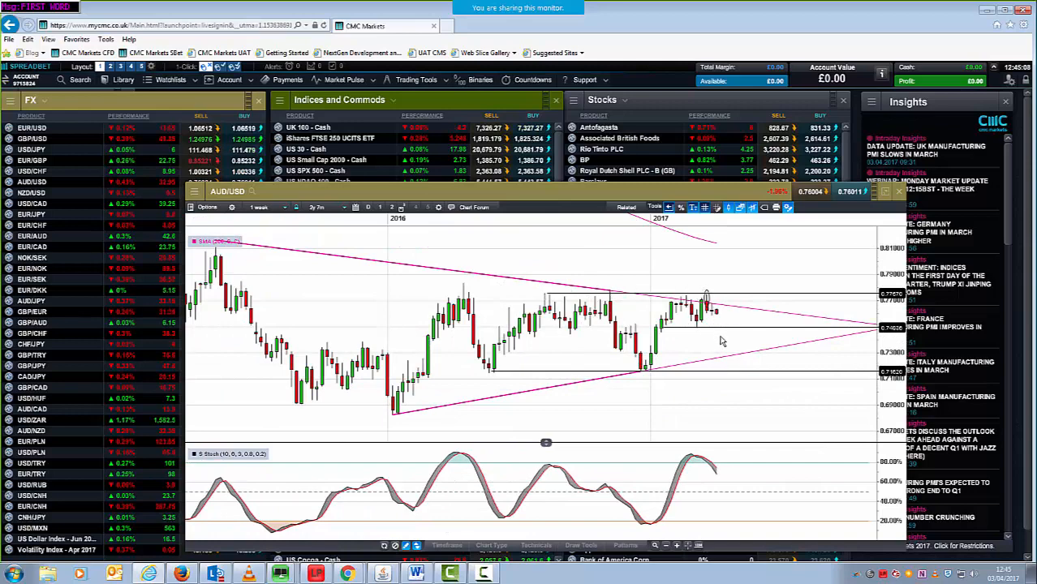
pyautogui.click(264, 208)
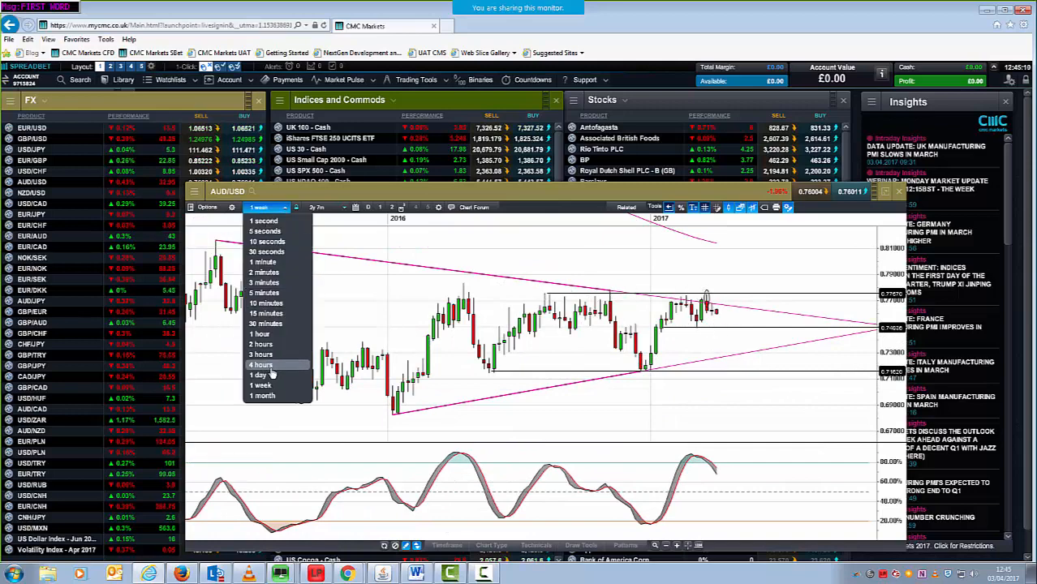
pyautogui.click(262, 373)
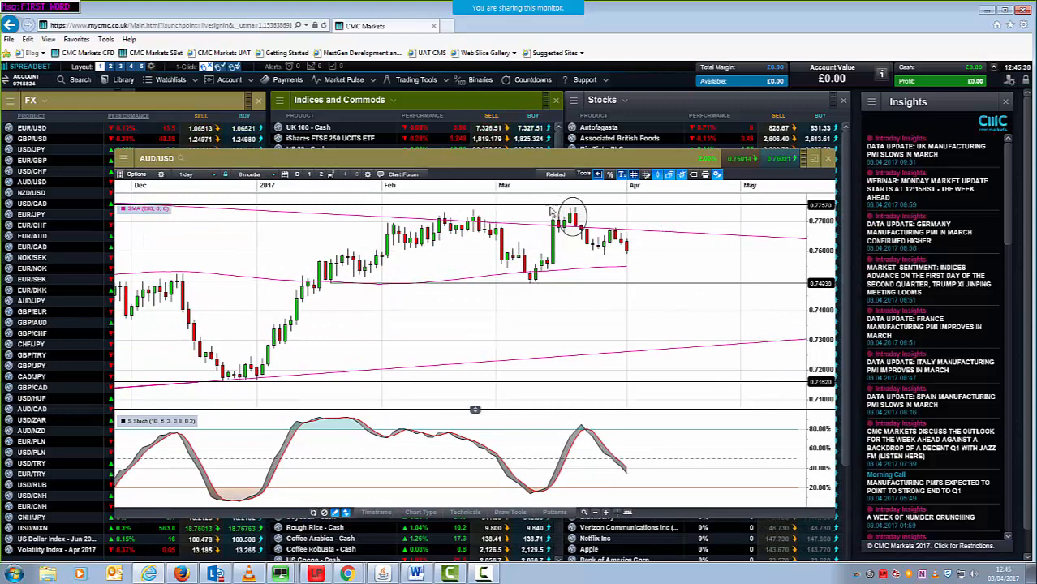
pyautogui.moveTo(636, 263)
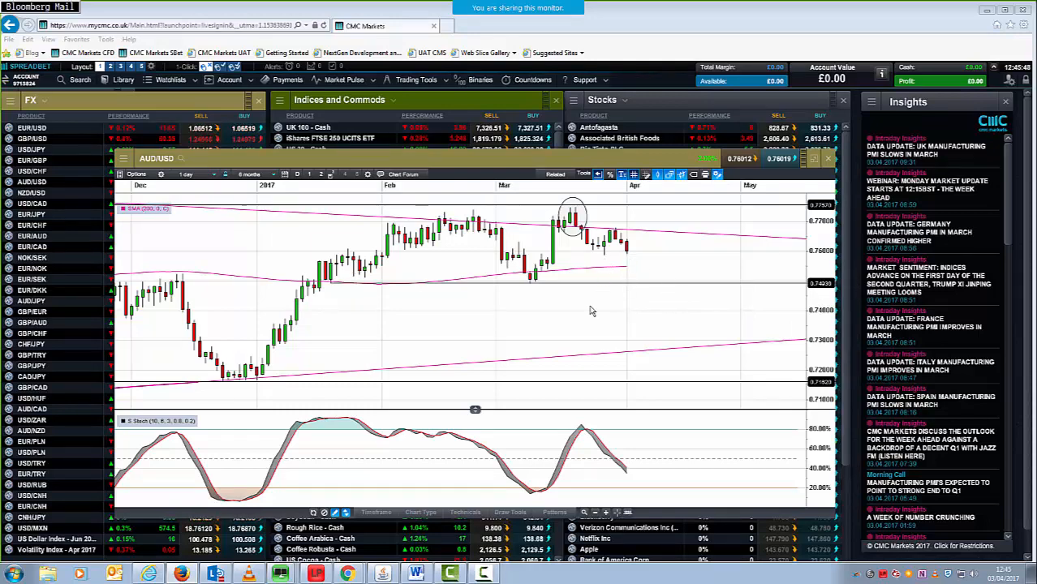
# Step: Place a short horizontal level beneath the latest AUD/USD candles
pyautogui.click(510, 513)
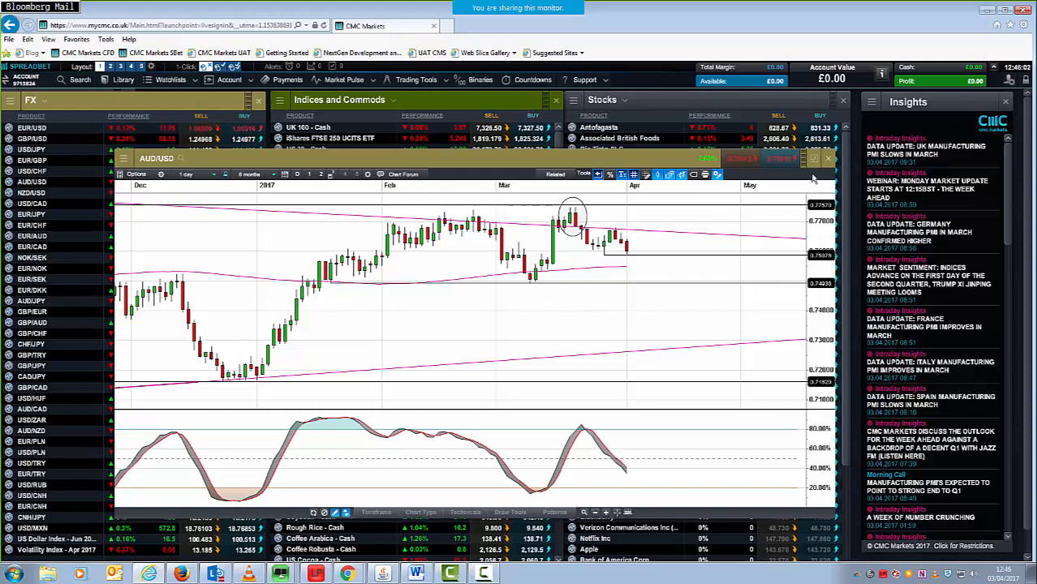
pyautogui.click(196, 173)
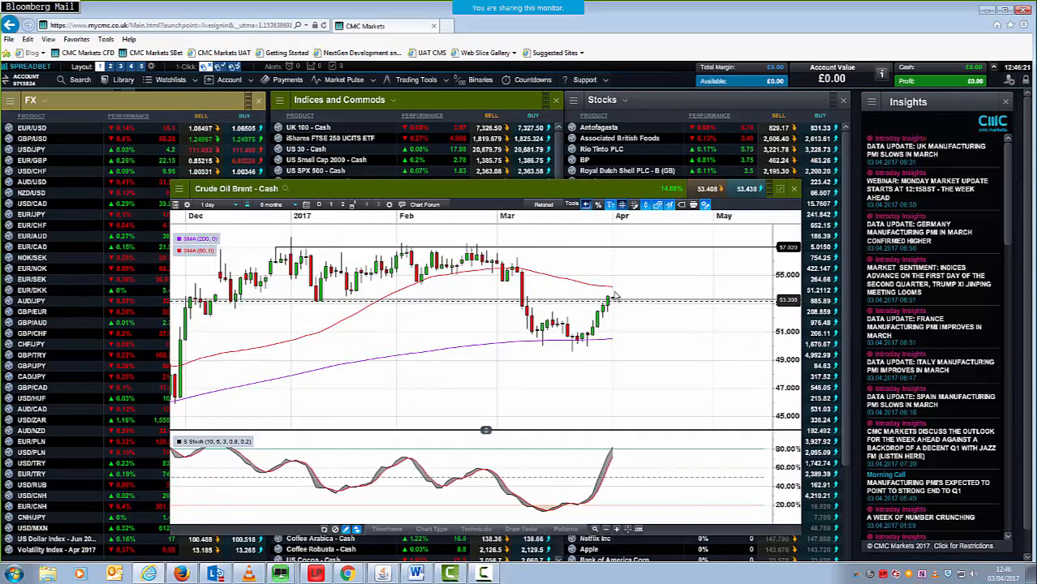
pyautogui.moveTo(604, 322)
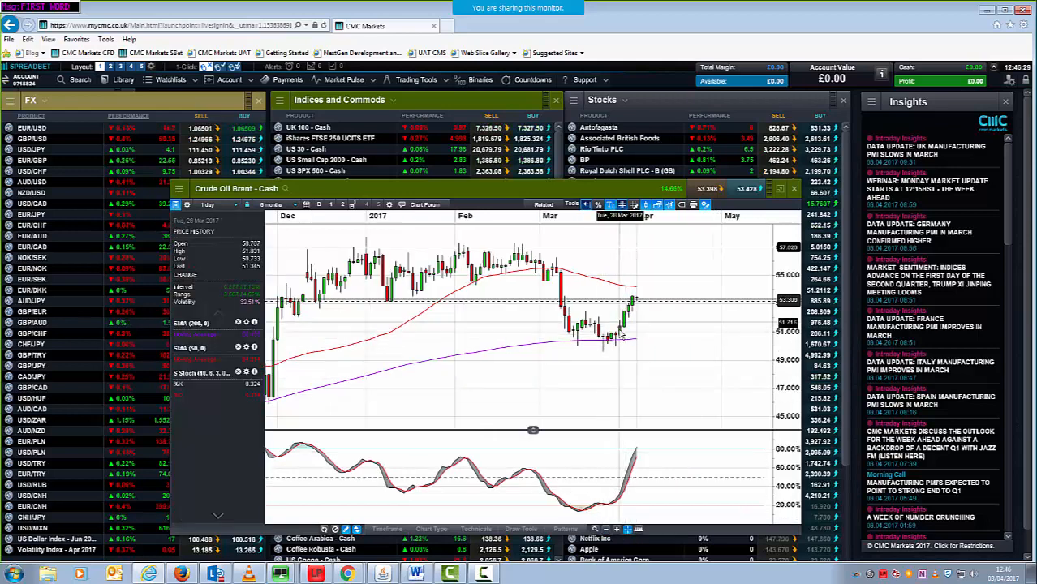
pyautogui.moveTo(630, 316)
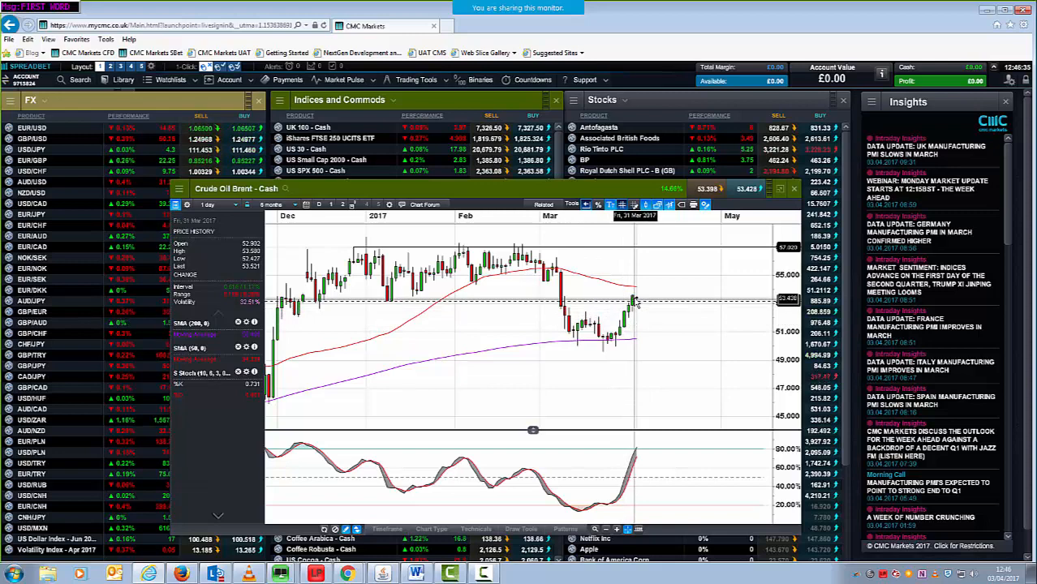
pyautogui.moveTo(571, 300)
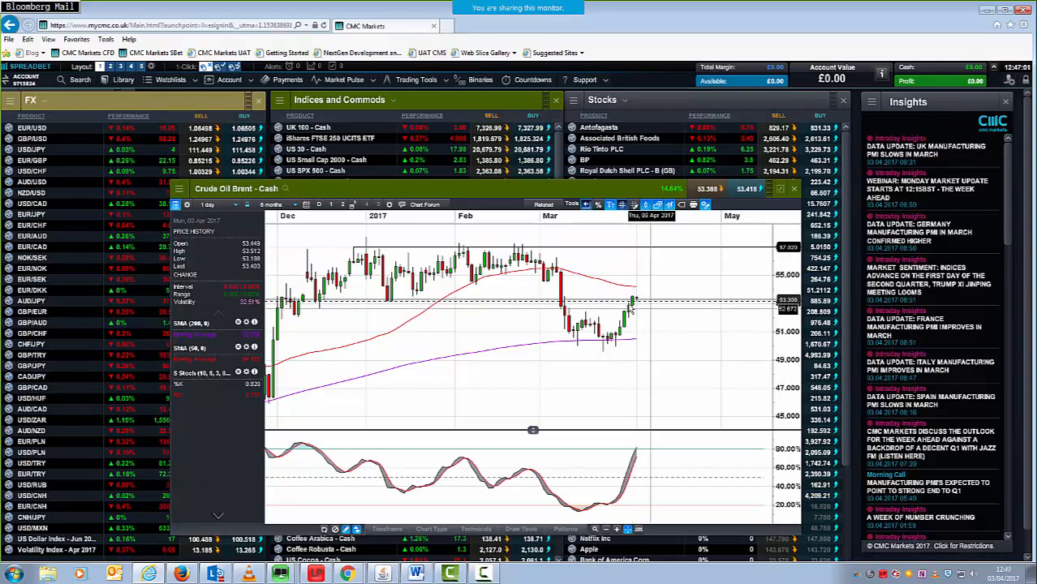
pyautogui.moveTo(604, 354)
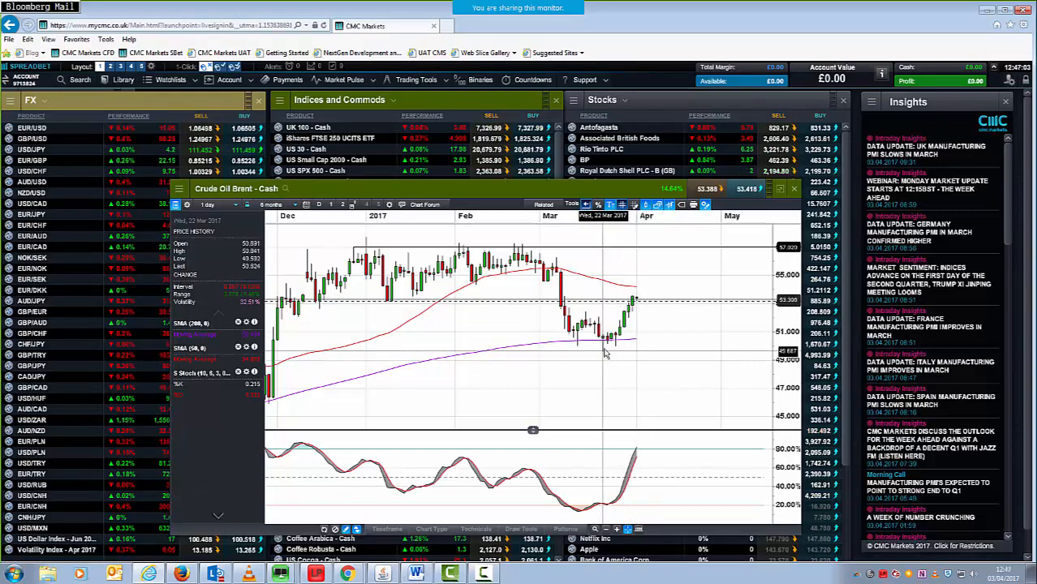
pyautogui.moveTo(597, 354)
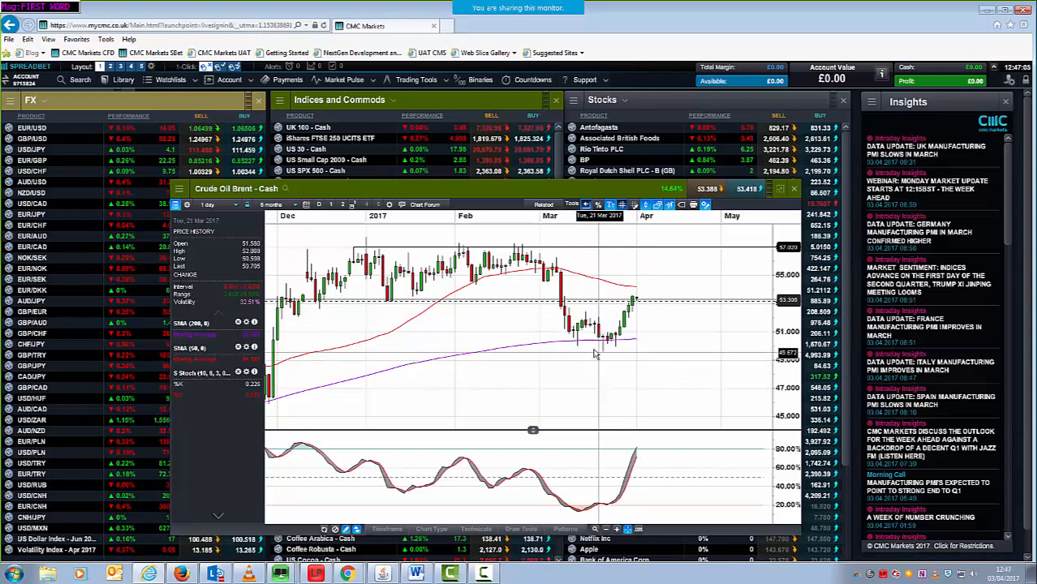
pyautogui.moveTo(640, 299)
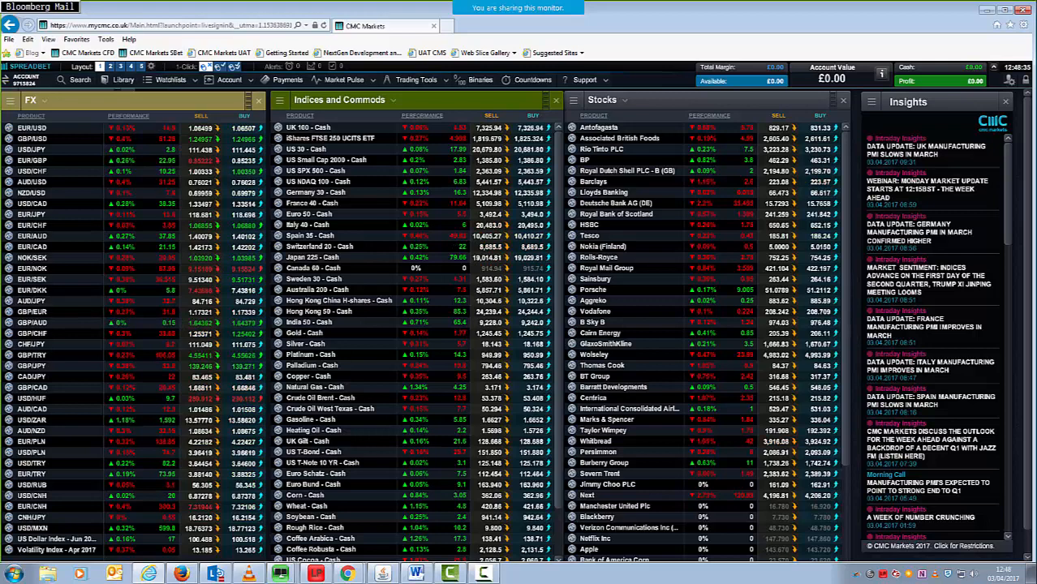
# Step: Chart the US SPX 500 - Cash market from the Indices and Commods watchlist
pyautogui.rightClick(315, 170)
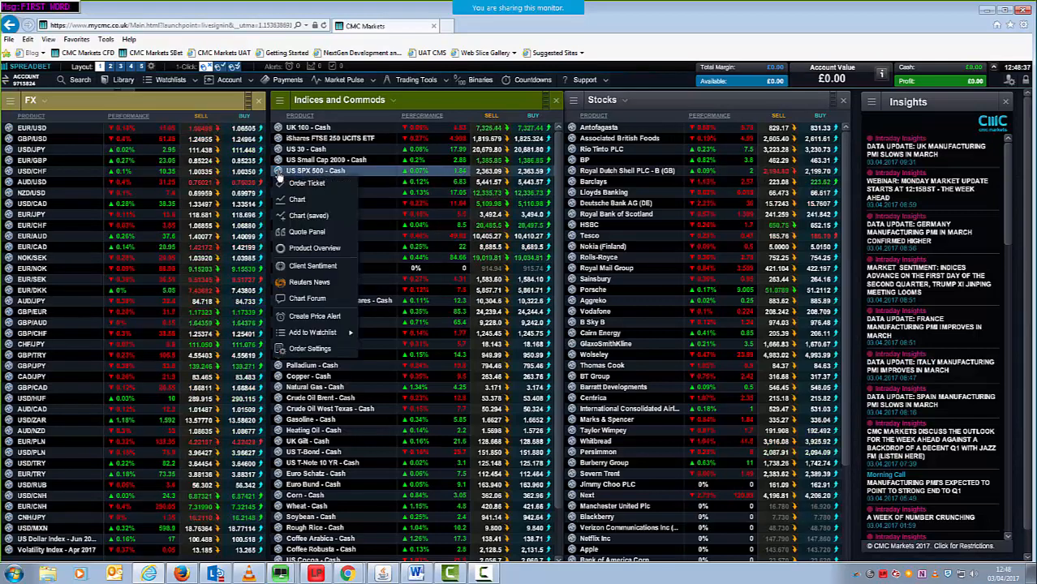
pyautogui.click(295, 198)
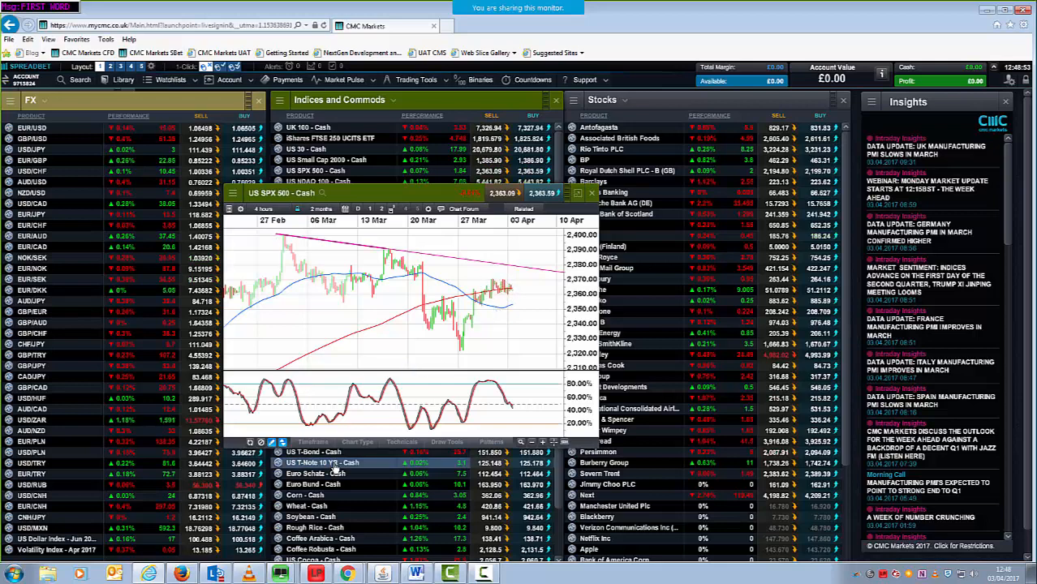
pyautogui.click(446, 442)
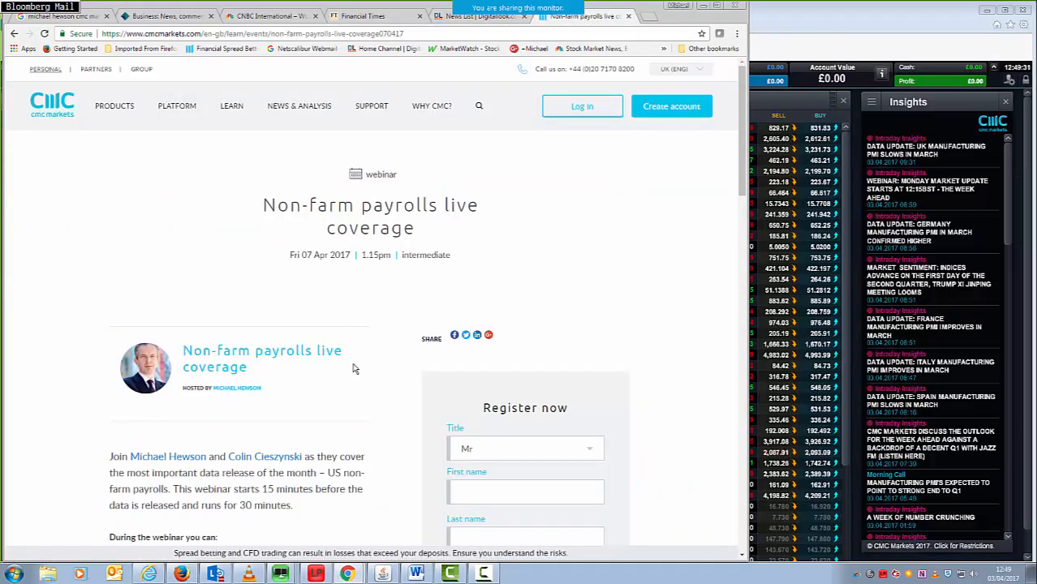
pyautogui.moveTo(234, 128)
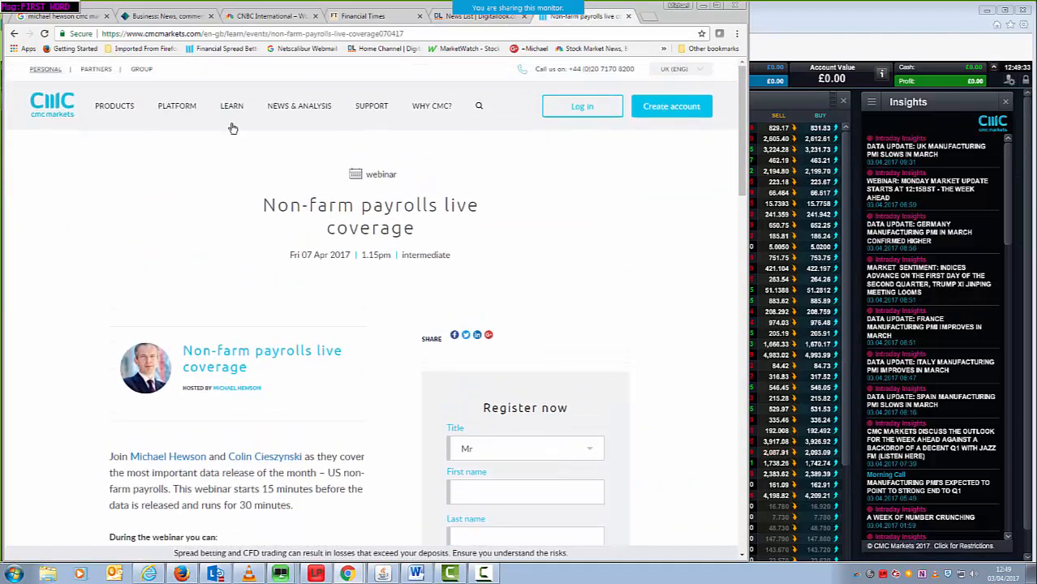
# Step: Reach the Non-farm payrolls webinar registration page via Learn, Webinars & events
pyautogui.click(230, 105)
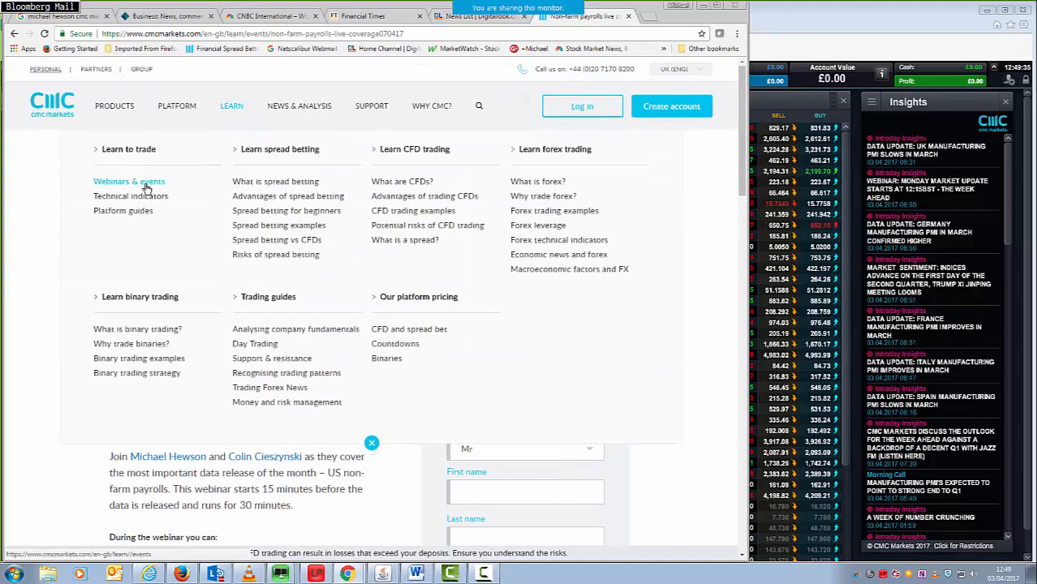
pyautogui.click(130, 181)
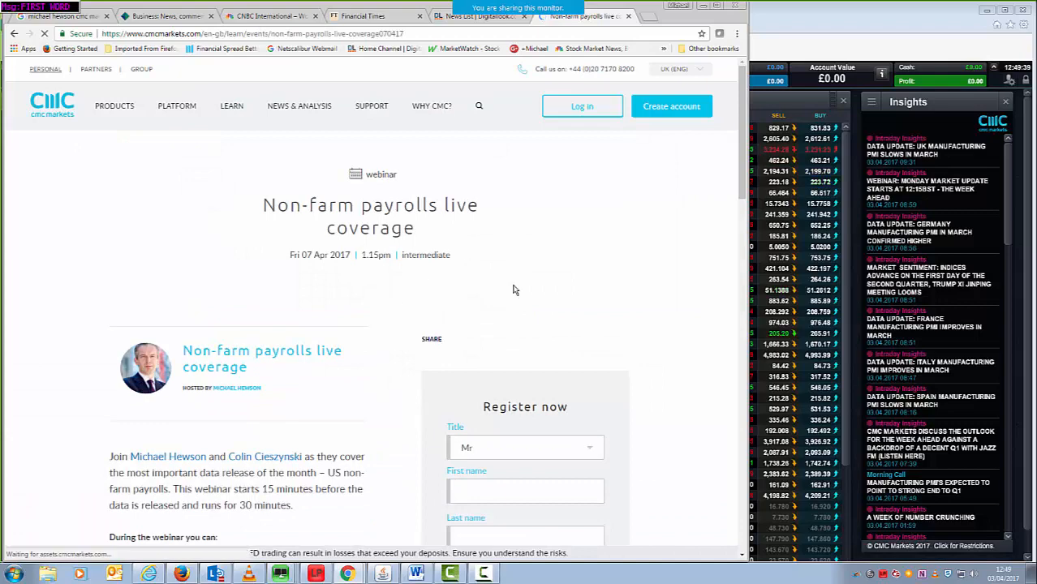
pyautogui.scroll(-3)
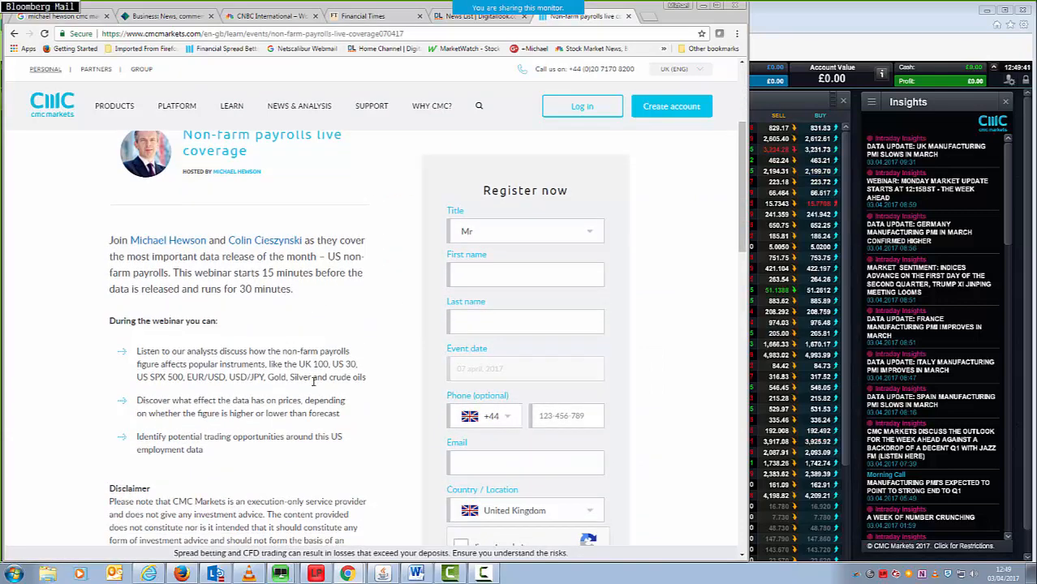
pyautogui.scroll(3)
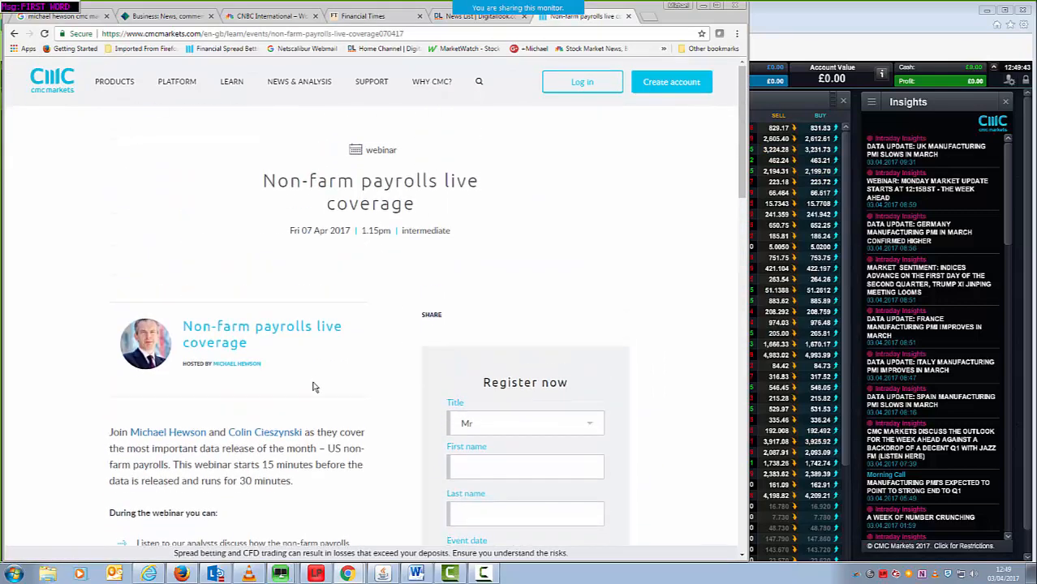
pyautogui.scroll(3)
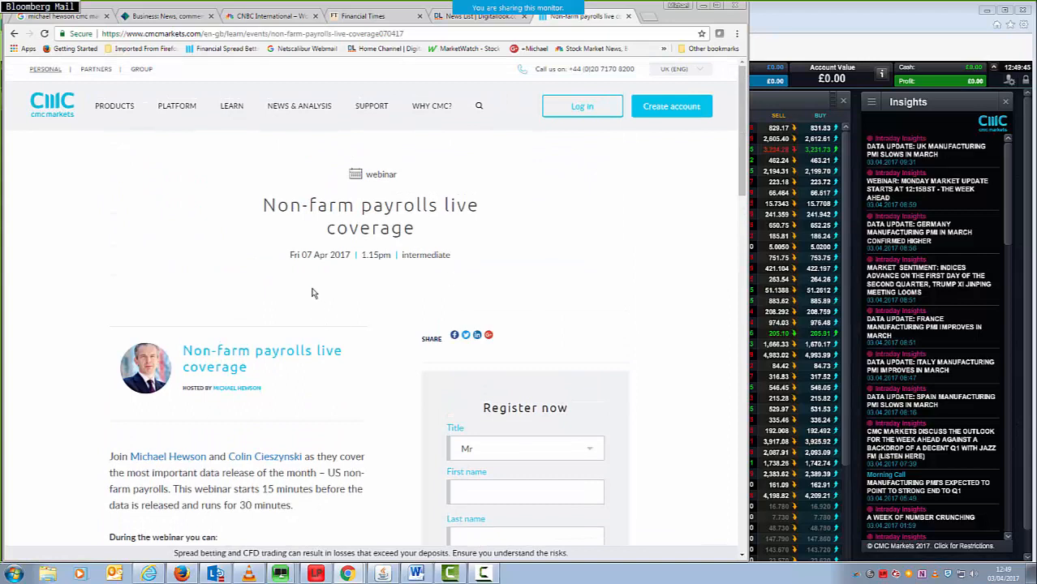
pyautogui.moveTo(375, 412)
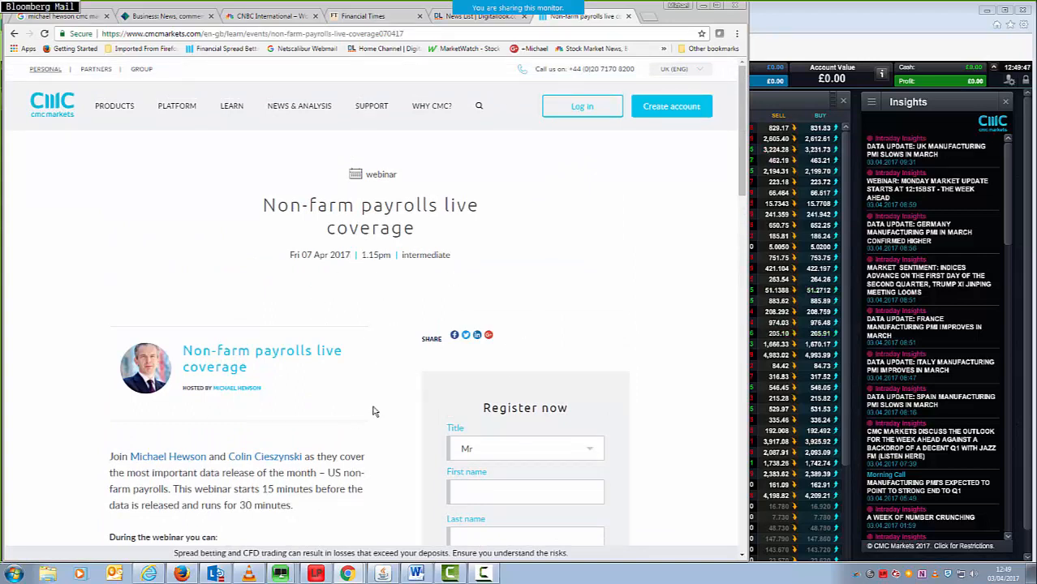